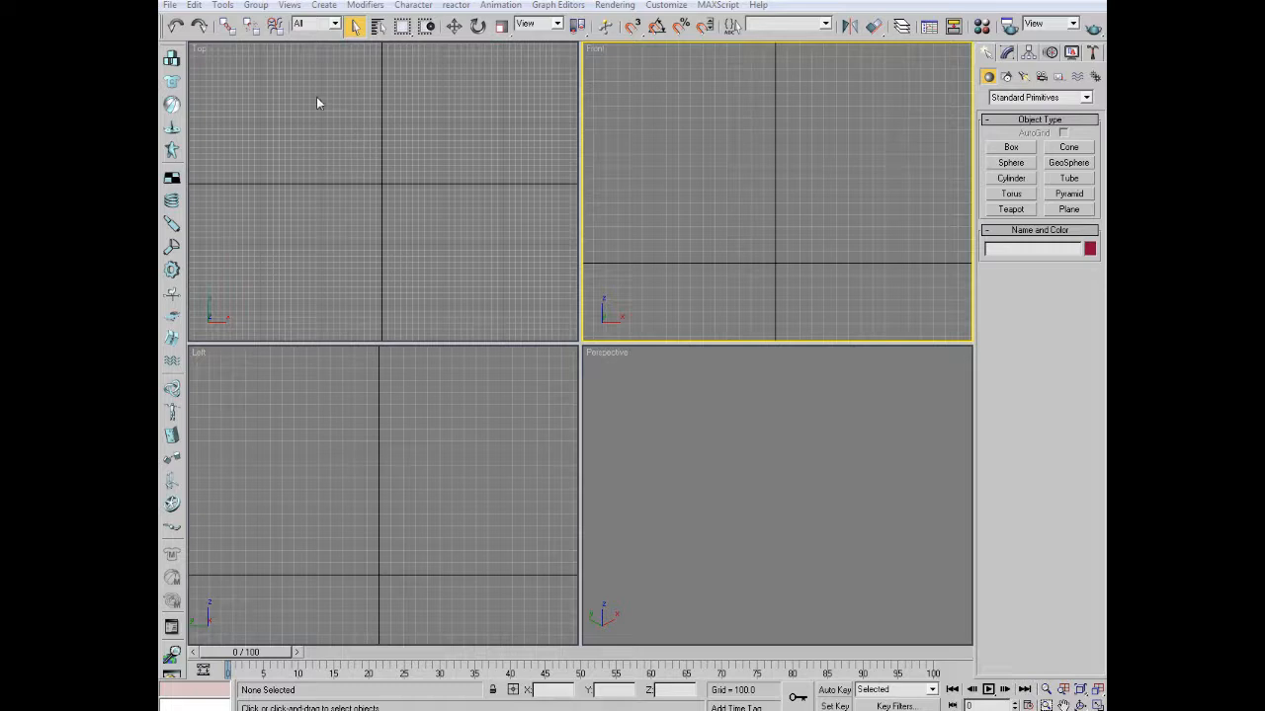
mouse_move(300, 107)
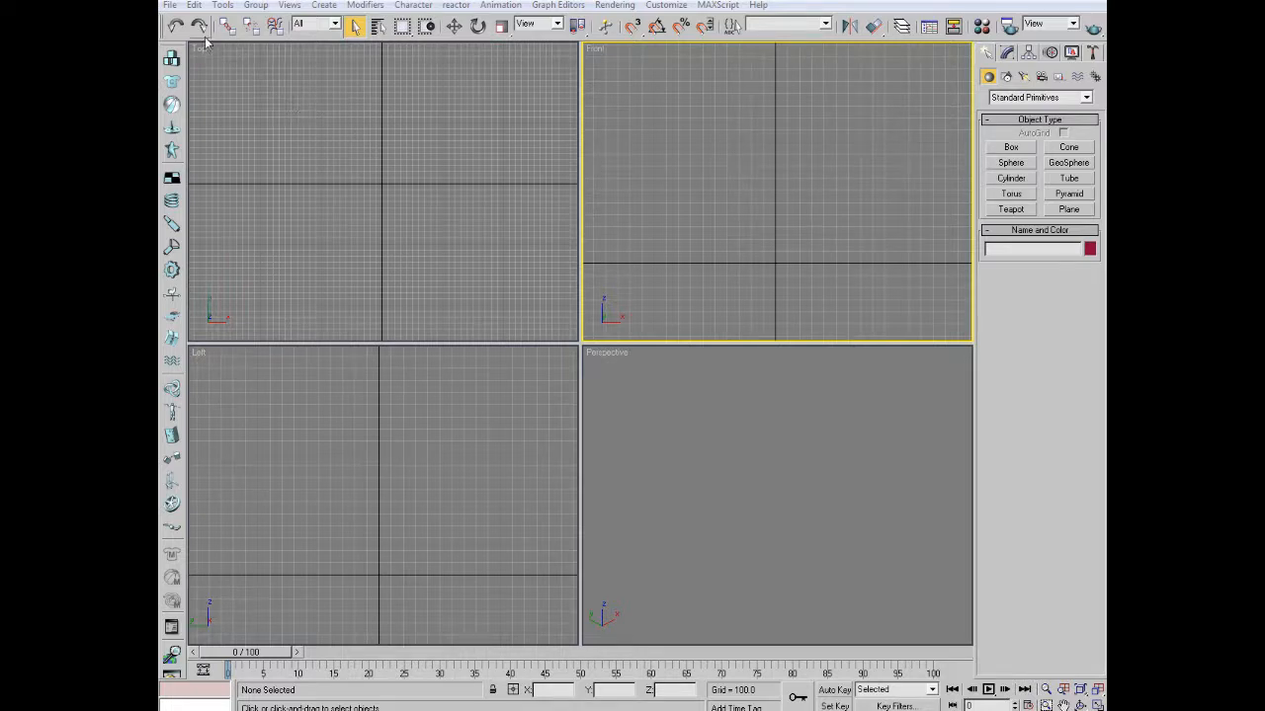
Step: Bring up the File menu to reach the Merge command
click(170, 4)
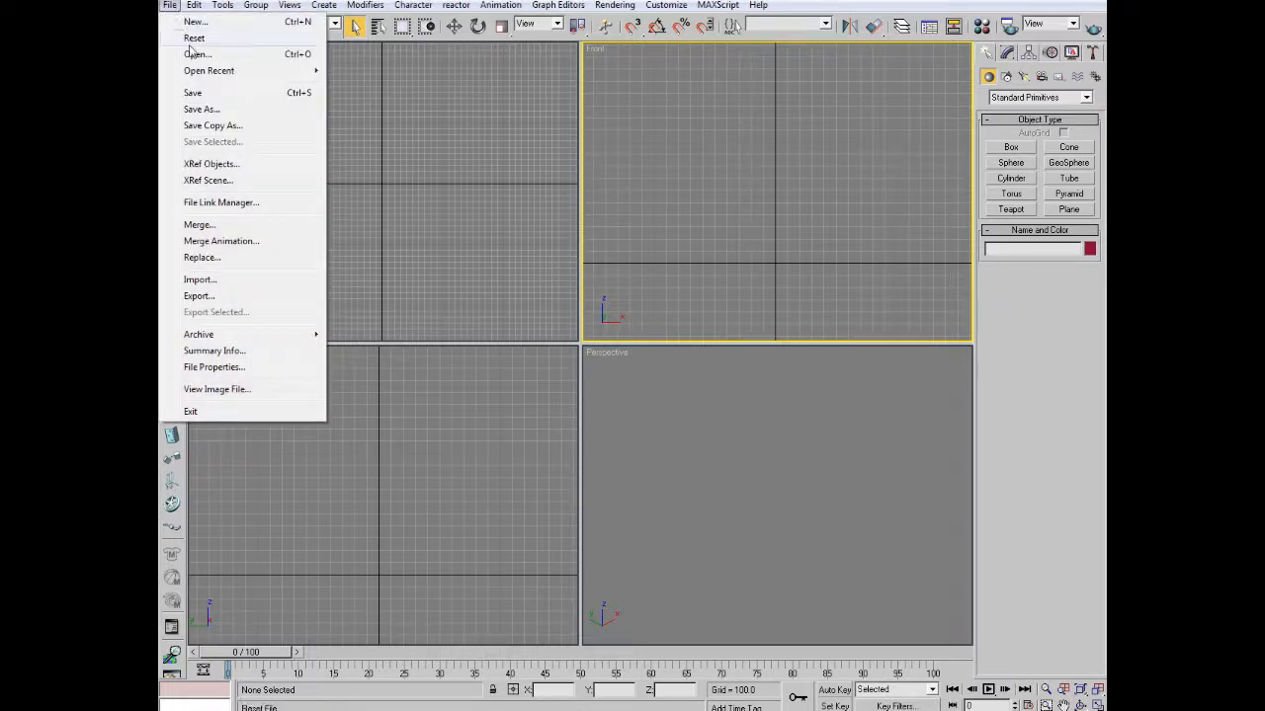
mouse_move(225, 296)
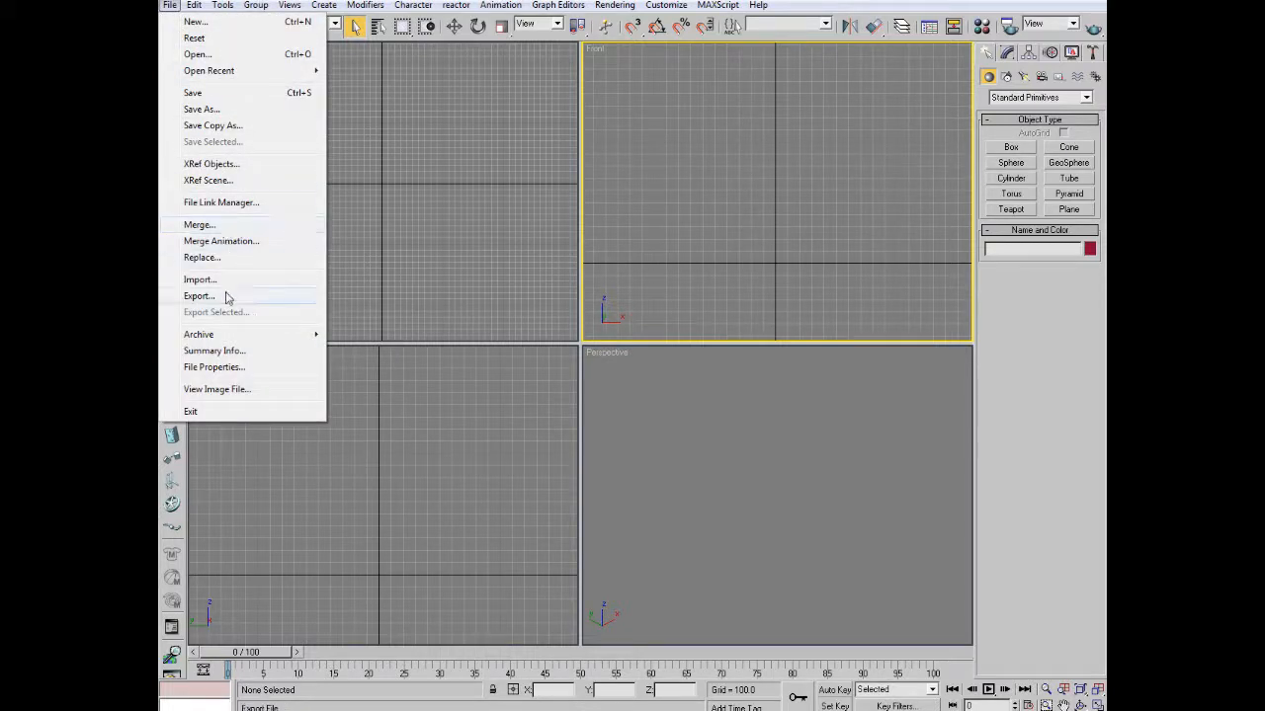
mouse_move(198, 296)
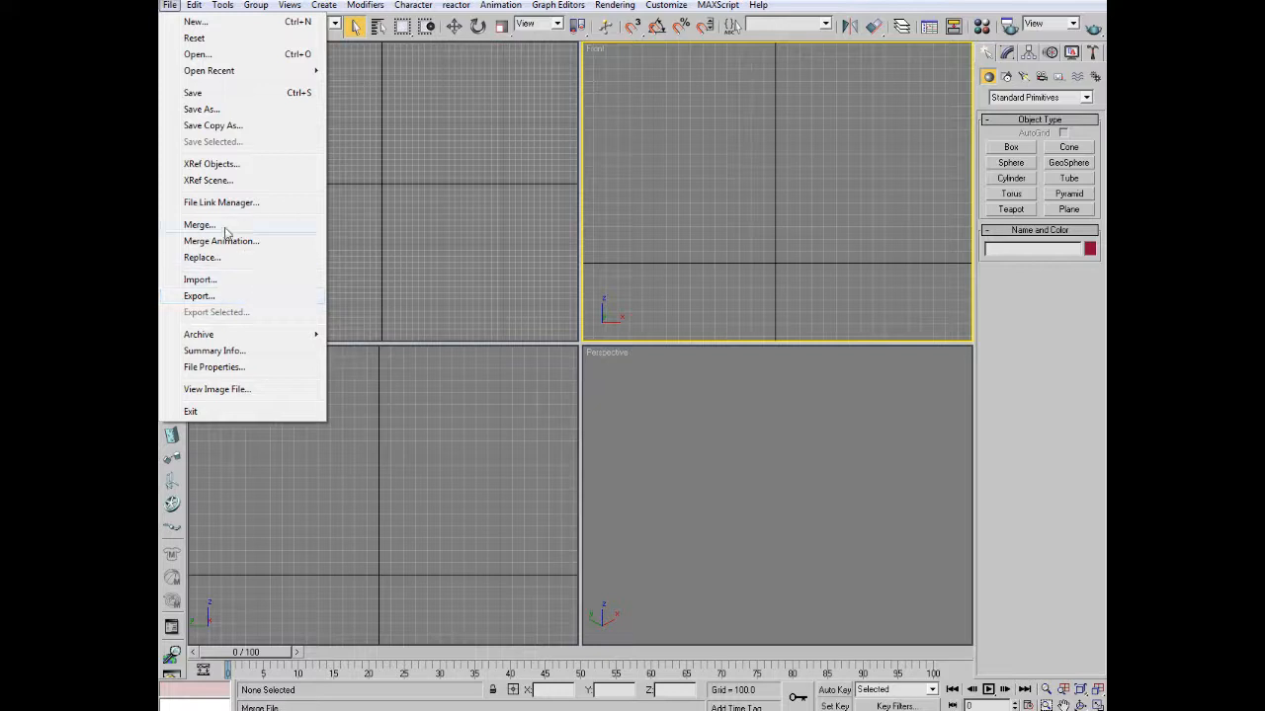
Step: Merge Girl_Standing02 from girl standing.max so the avatar appears in all viewports
click(197, 226)
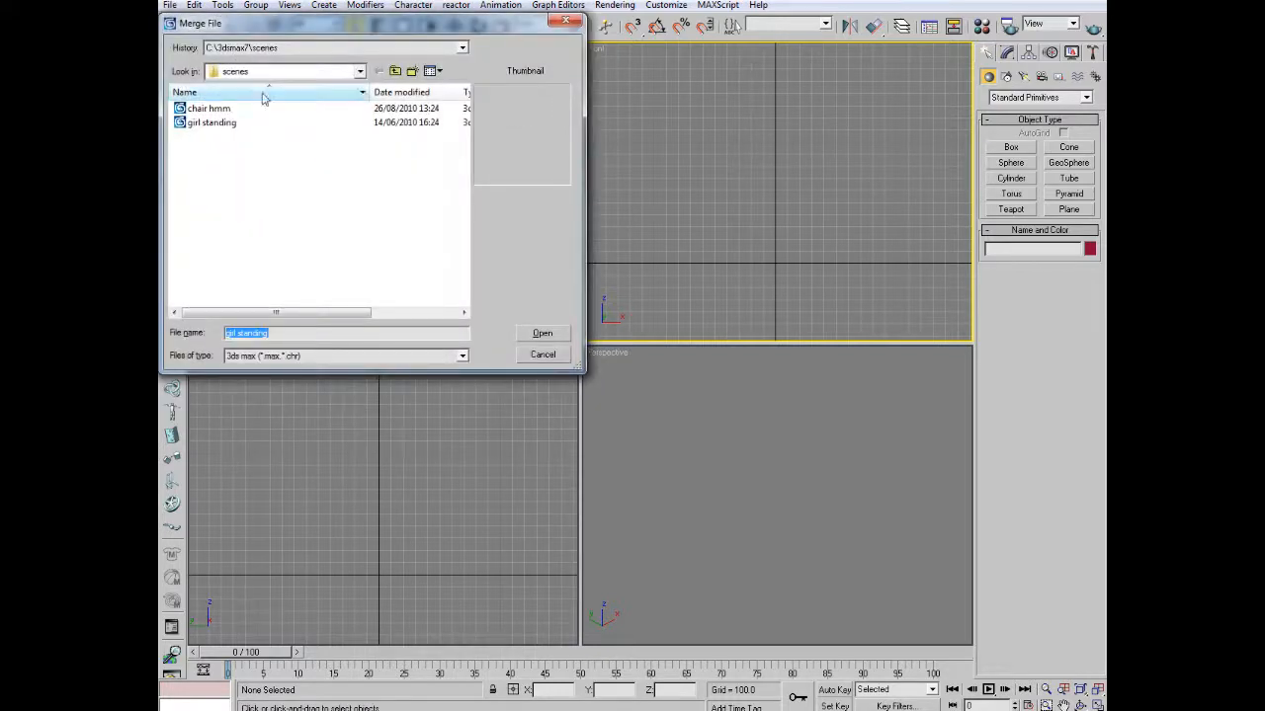
mouse_move(227, 128)
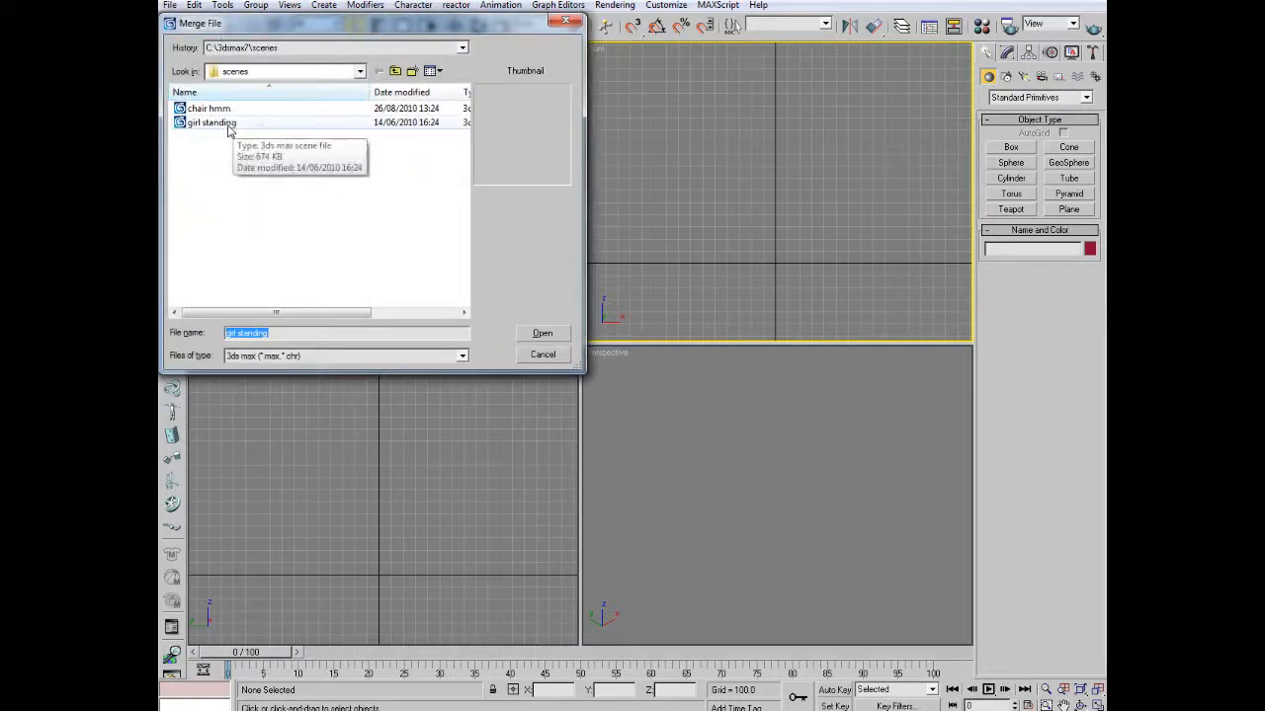
click(209, 123)
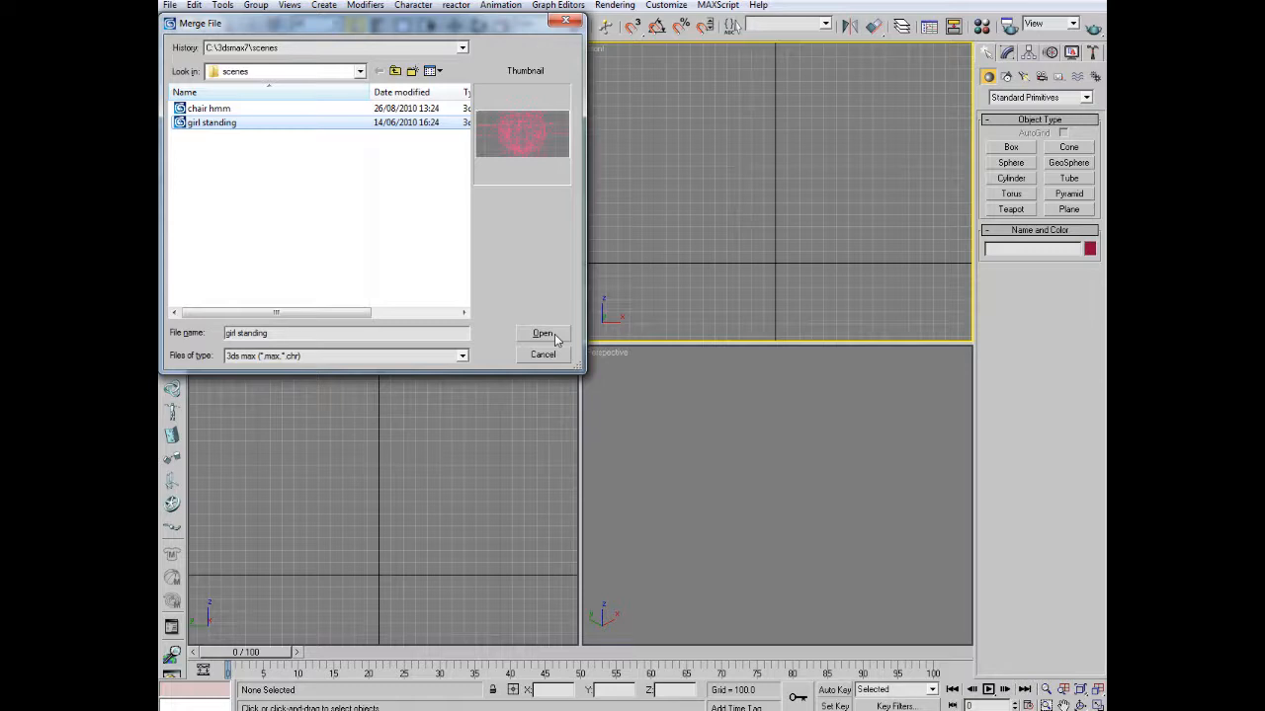
click(541, 332)
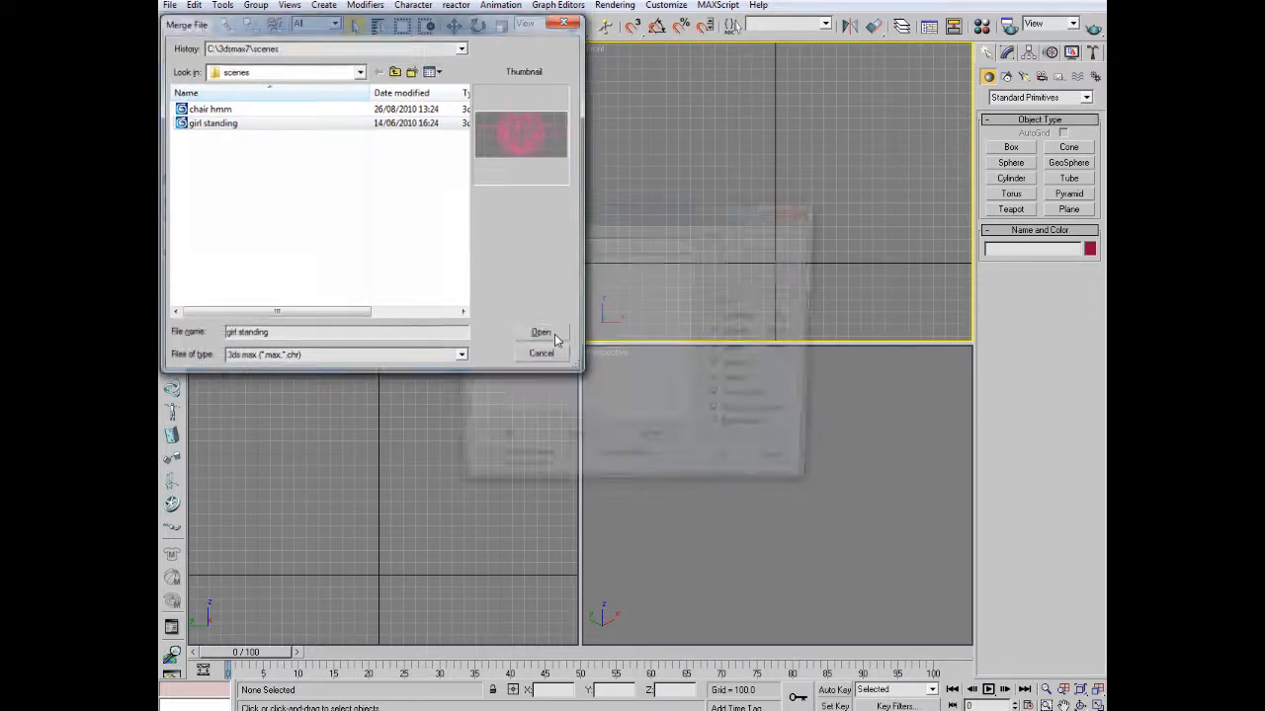
click(541, 332)
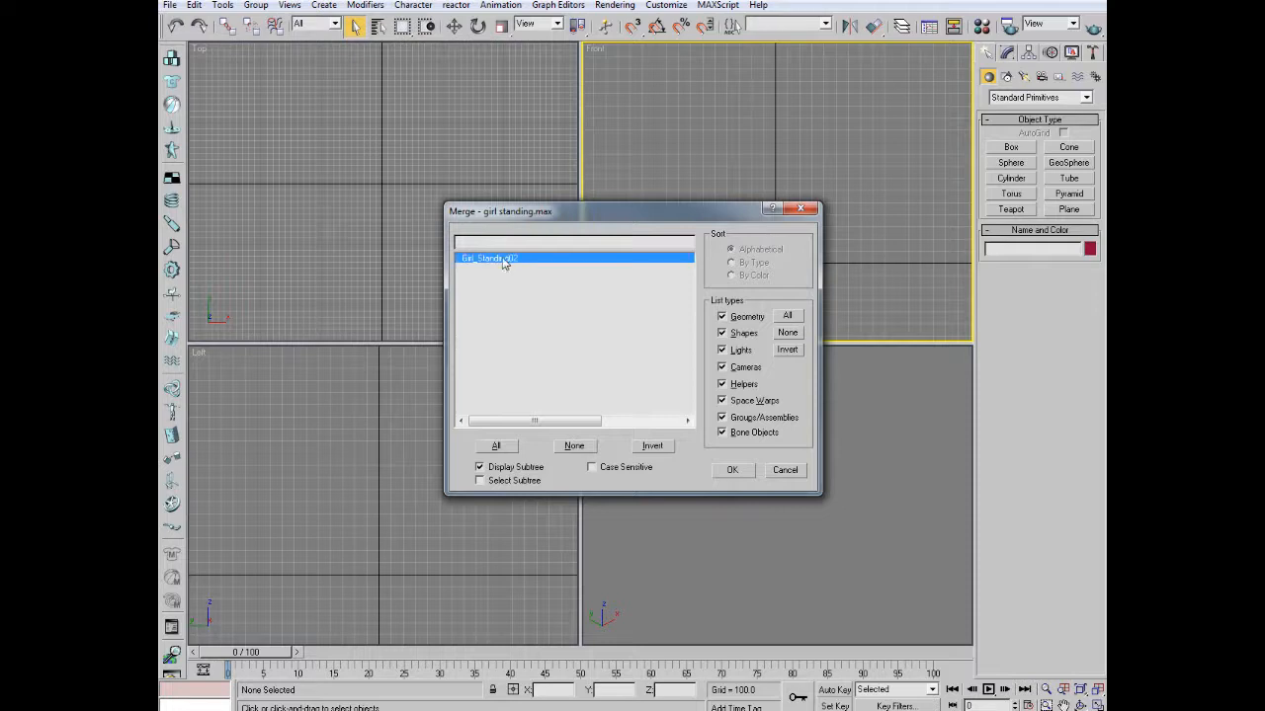
click(733, 470)
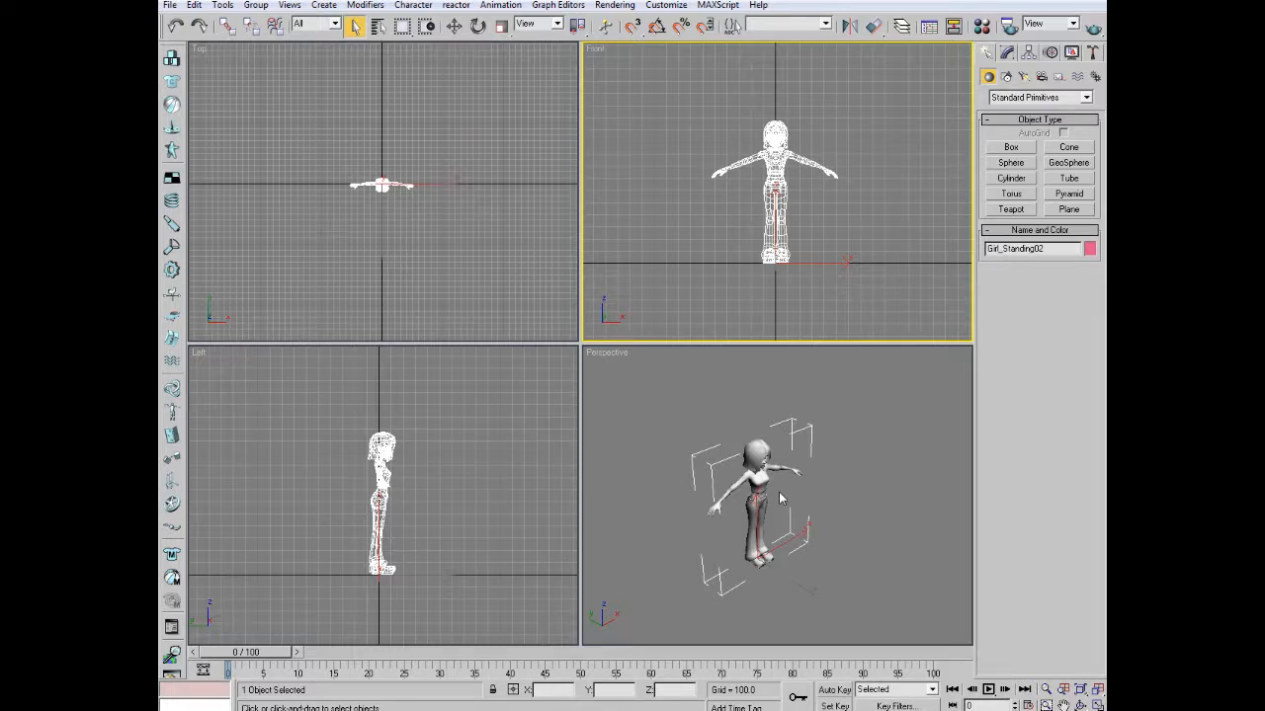
mouse_move(781, 497)
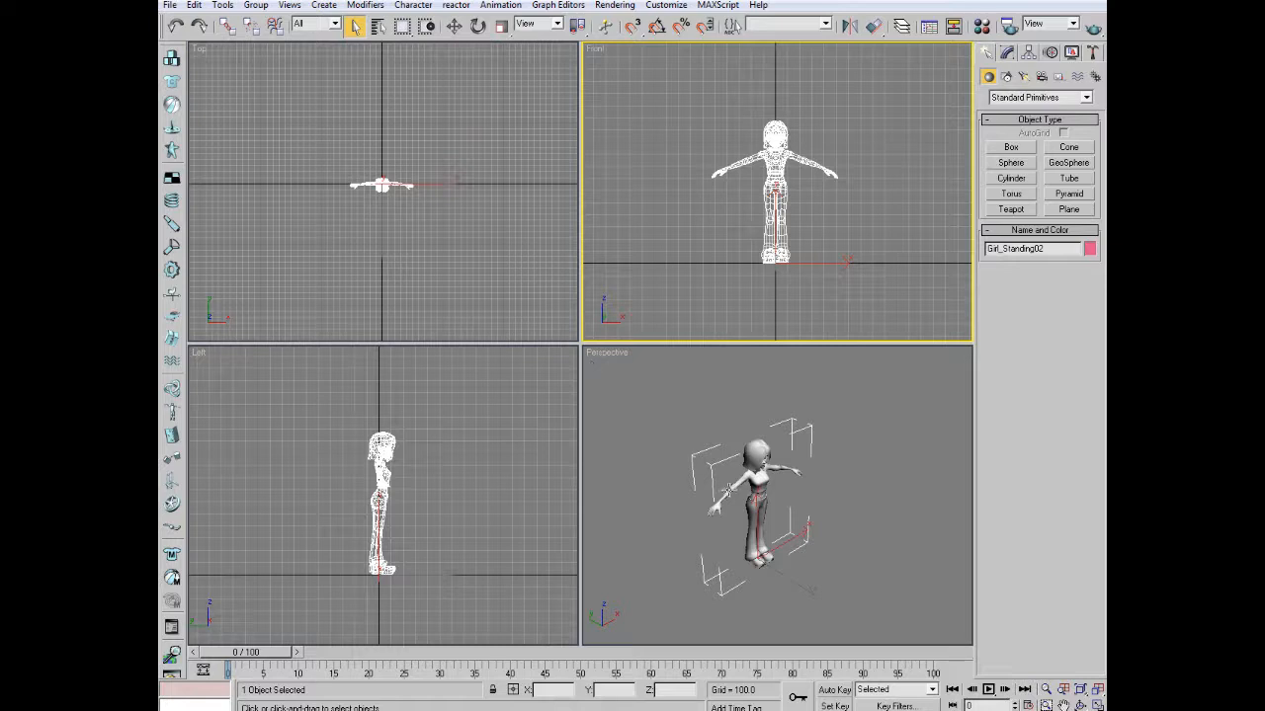
mouse_move(1009, 194)
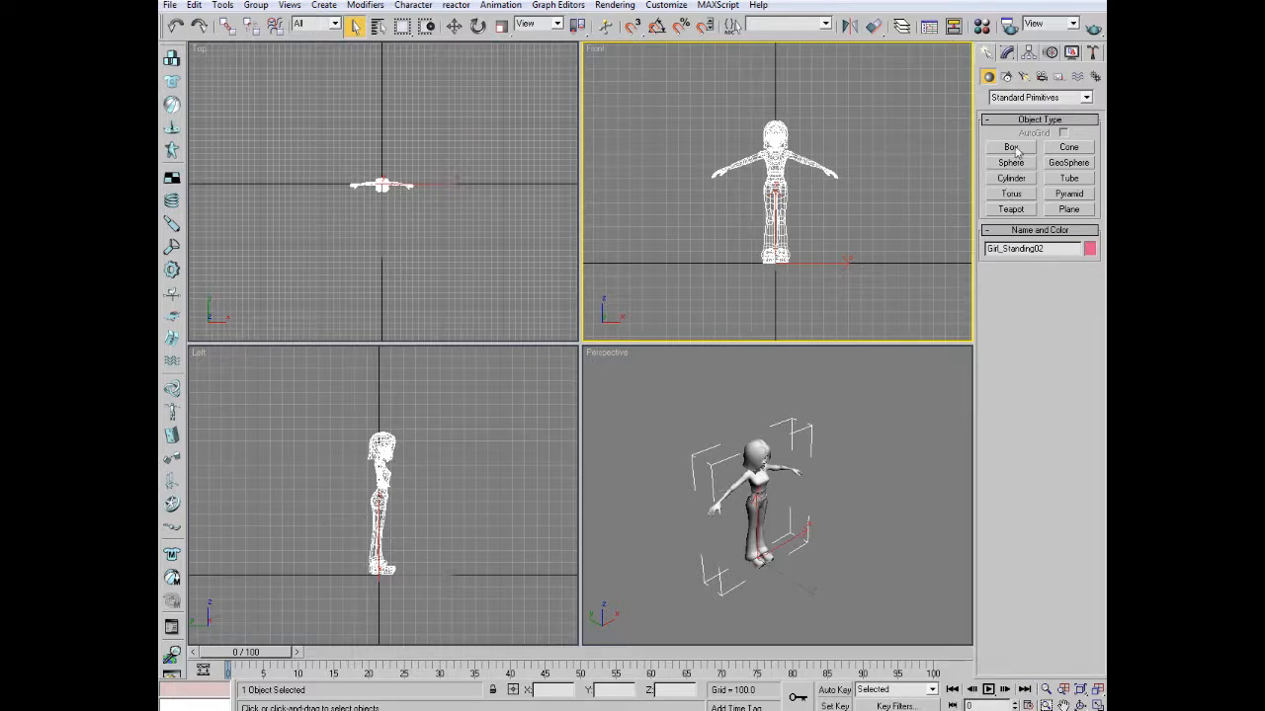
Step: Drag out a Box primitive at the avatar's feet and ready it for moving
click(1010, 146)
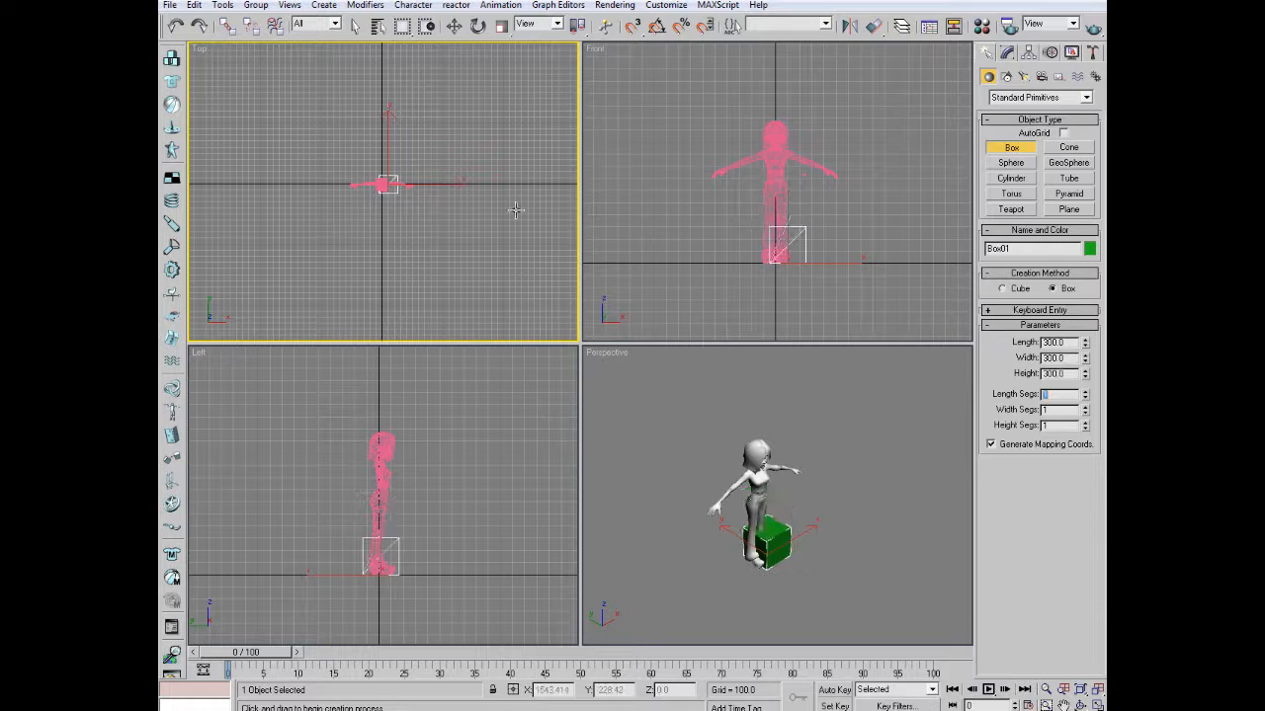
click(452, 27)
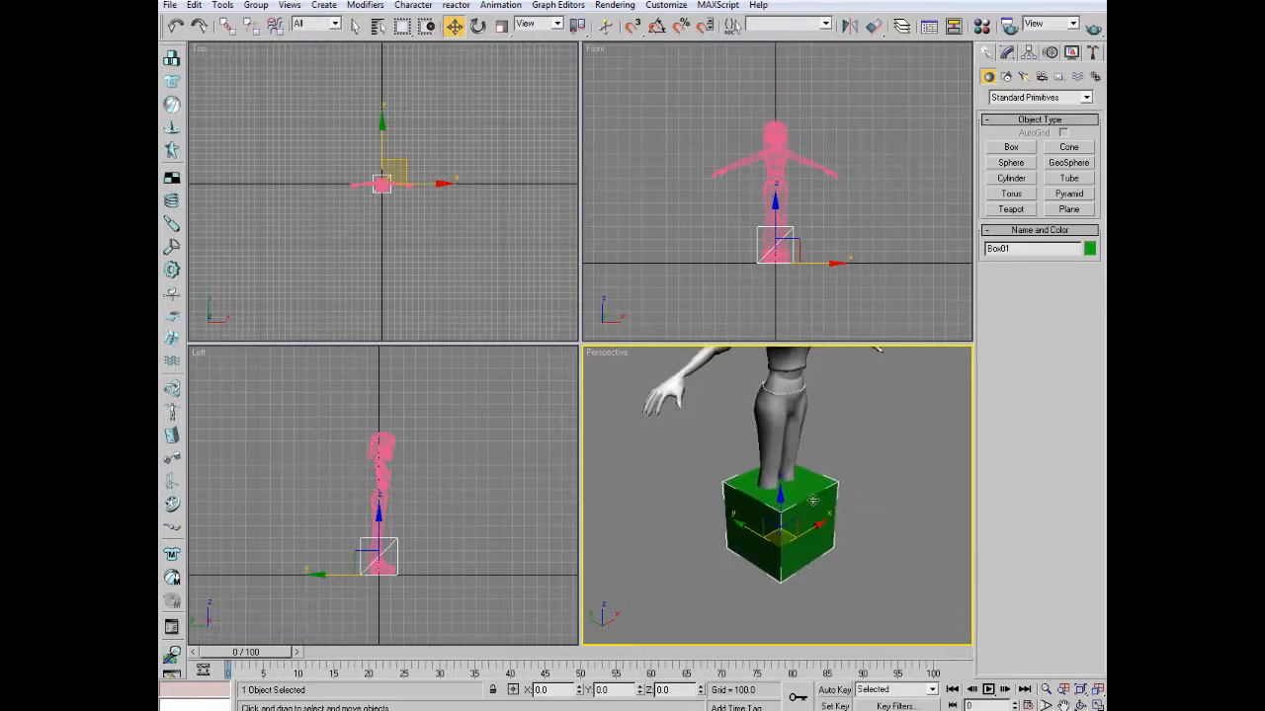
mouse_move(842, 496)
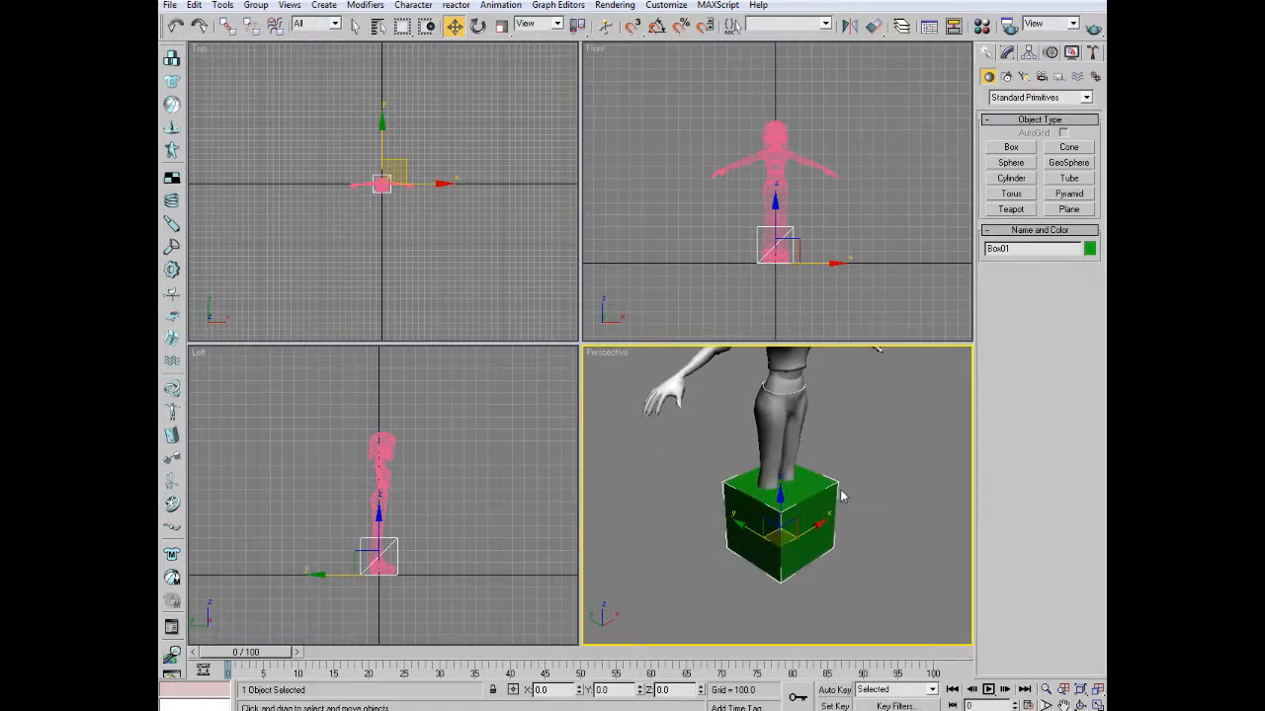
mouse_move(804, 596)
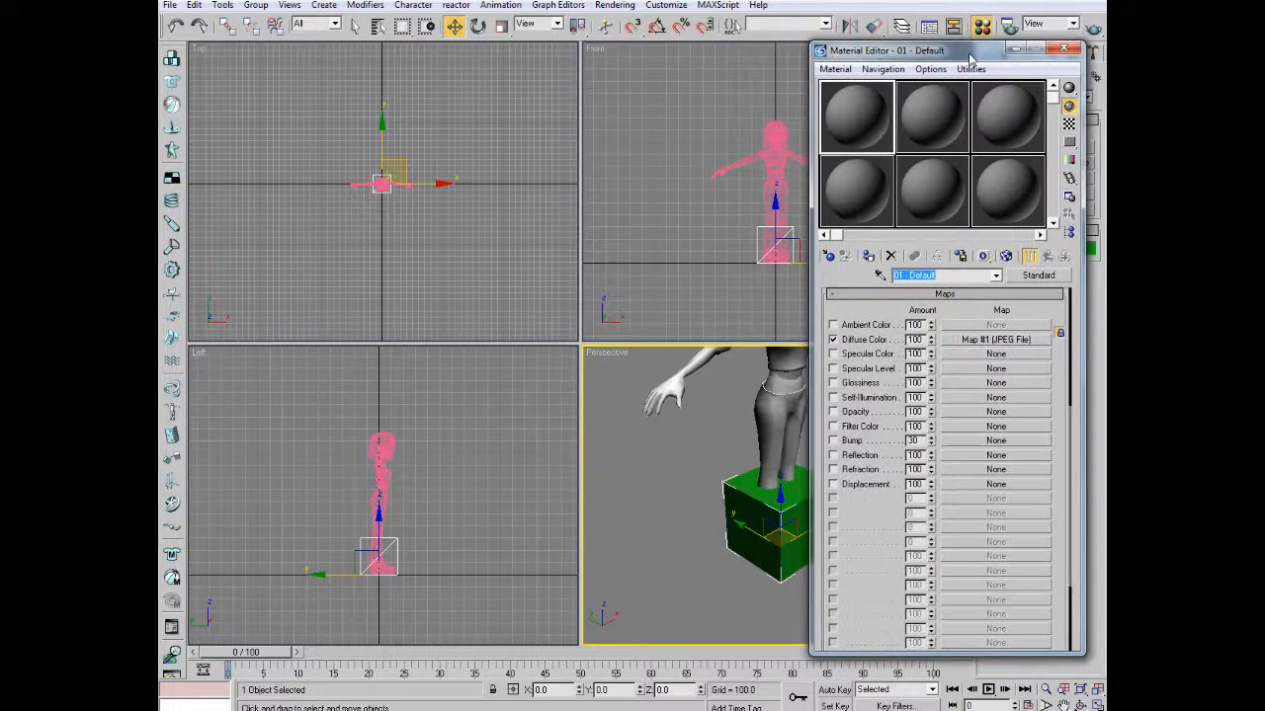
mouse_move(1000, 310)
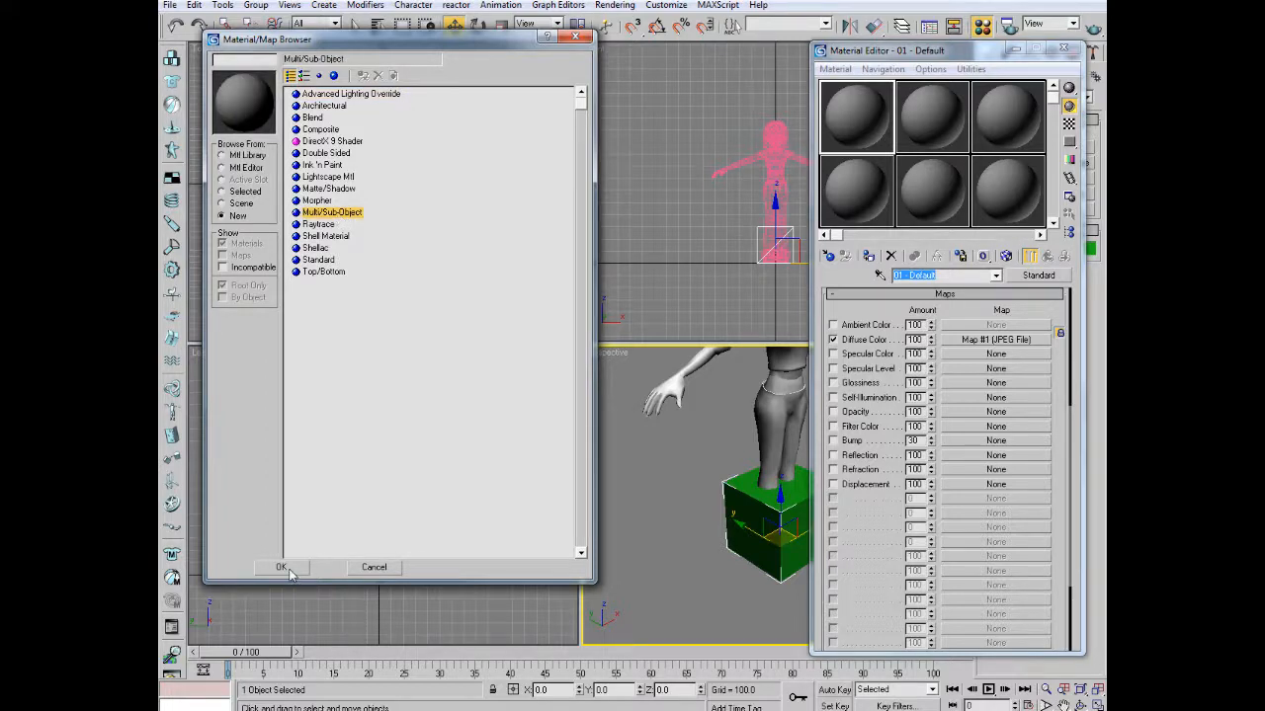
Step: Switch the sample material to Multi/Sub-Object, choosing to discard the old material
click(281, 567)
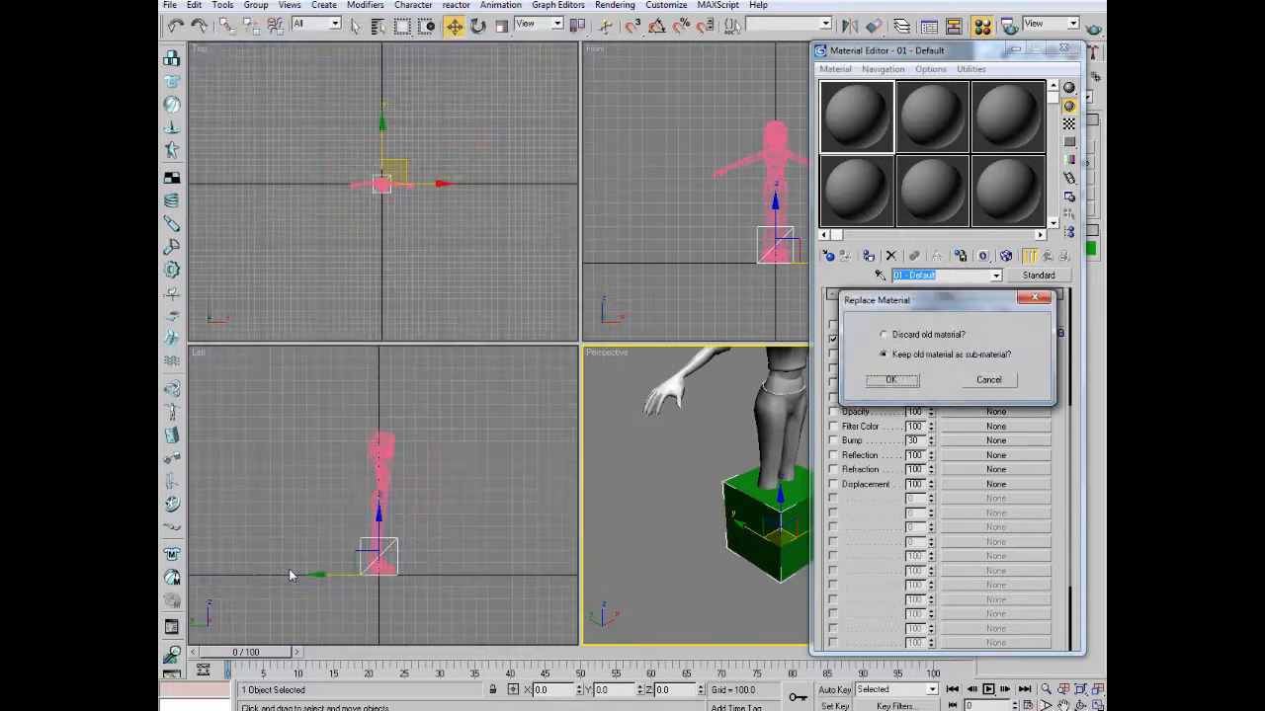
click(884, 334)
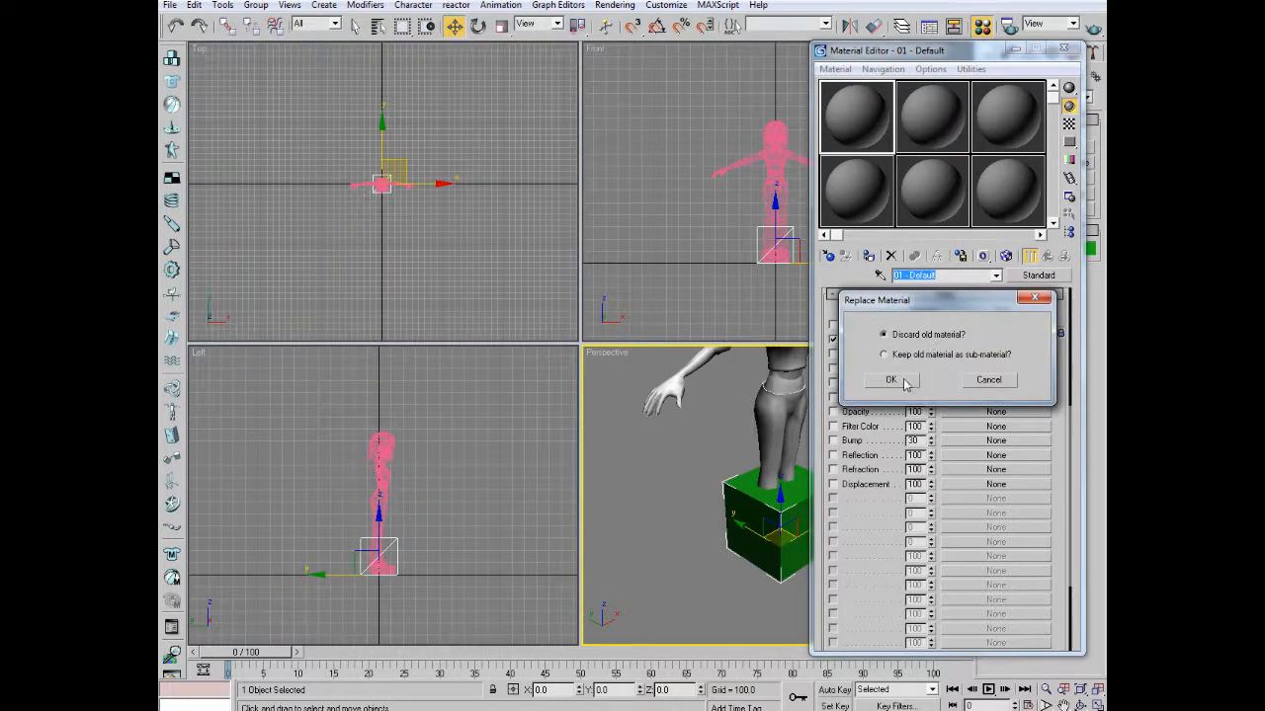
Step: Assign 1.jpg from Tutorial materials as the sub-material's Diffuse Color bitmap and return to the parent
click(889, 380)
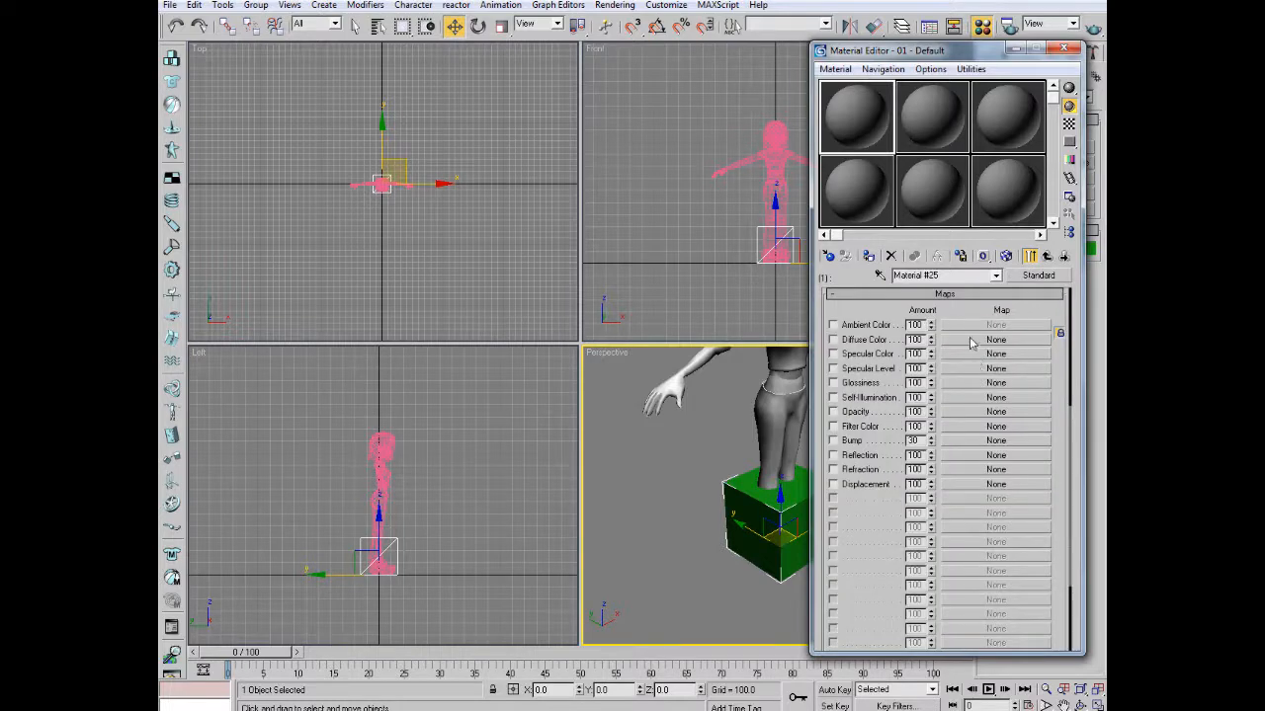
click(996, 340)
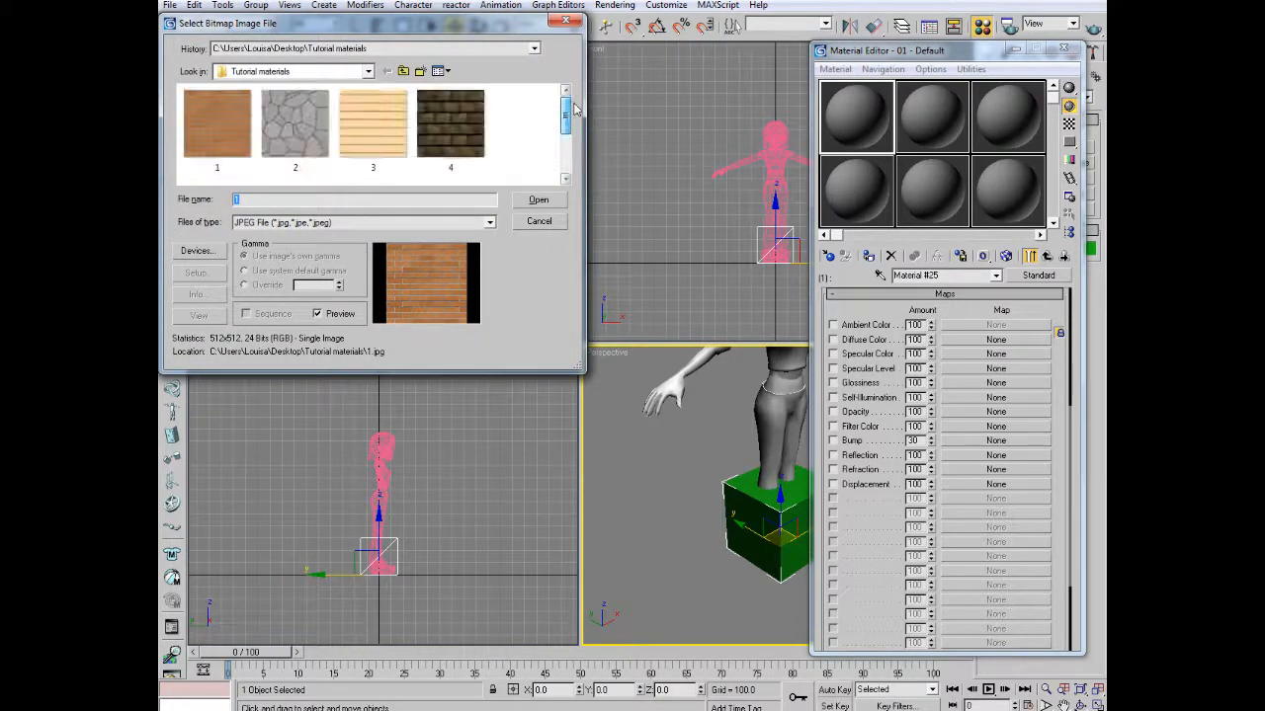
click(537, 200)
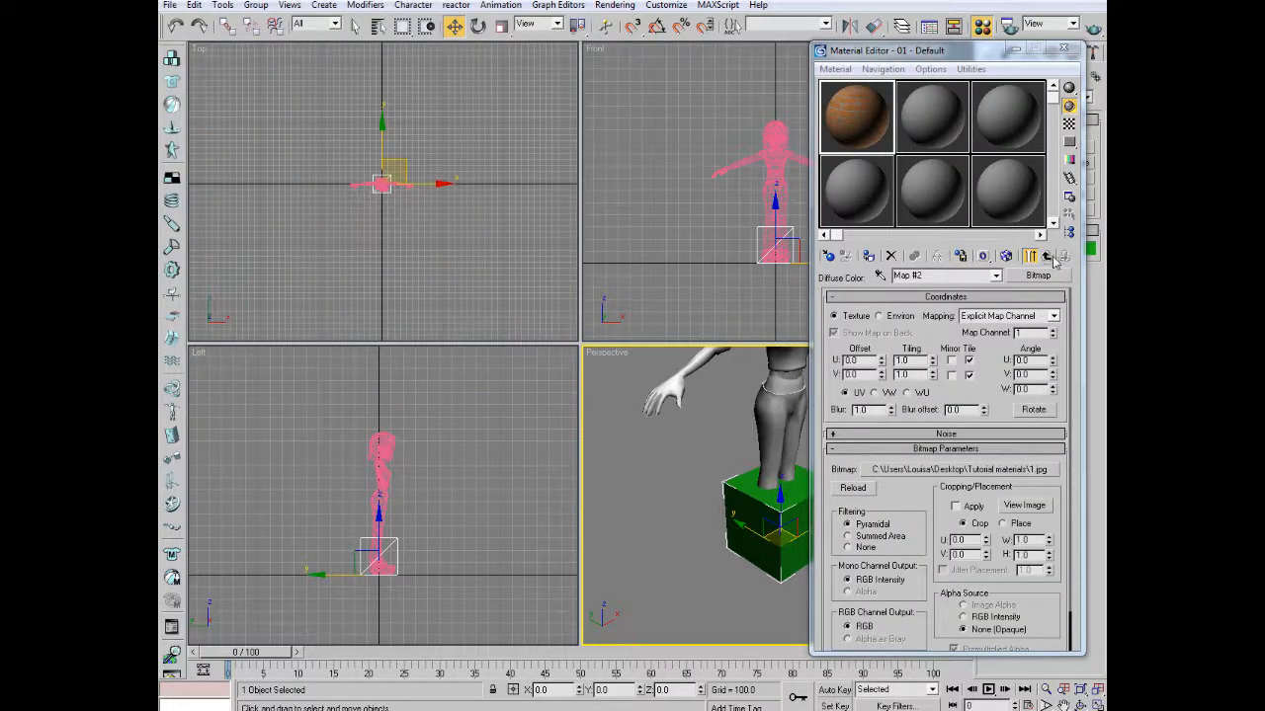
click(1051, 257)
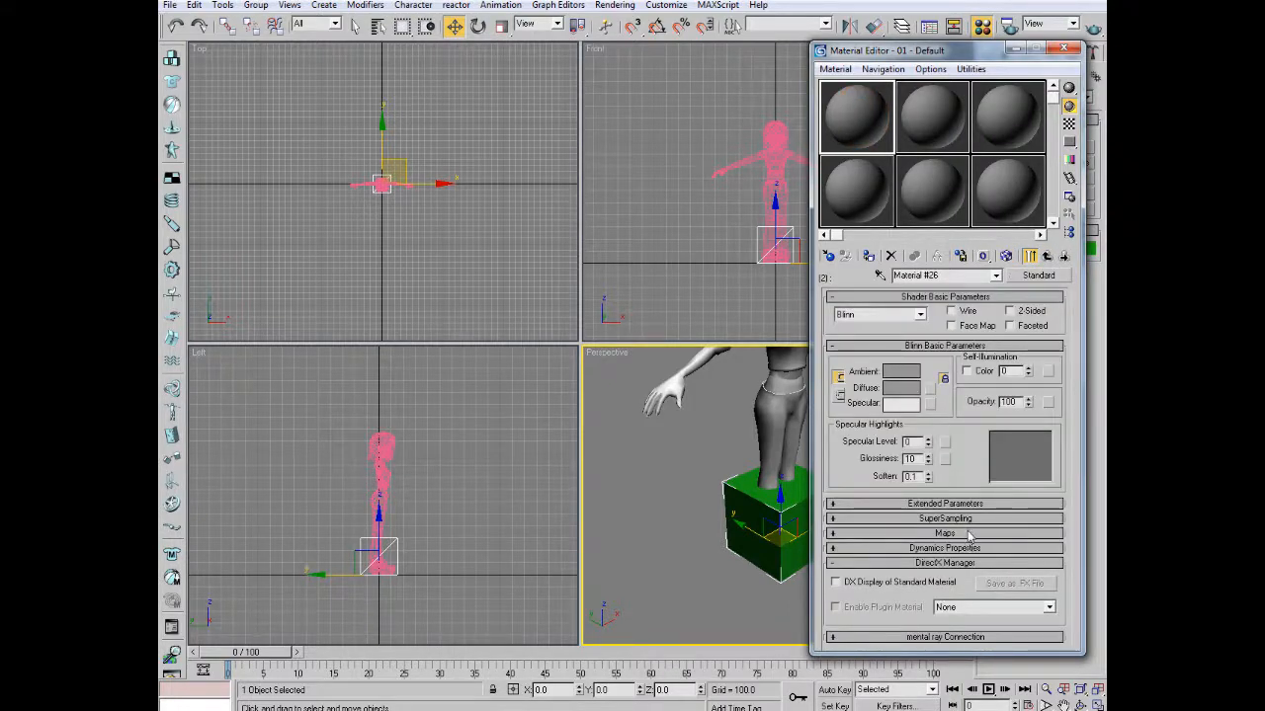
click(944, 533)
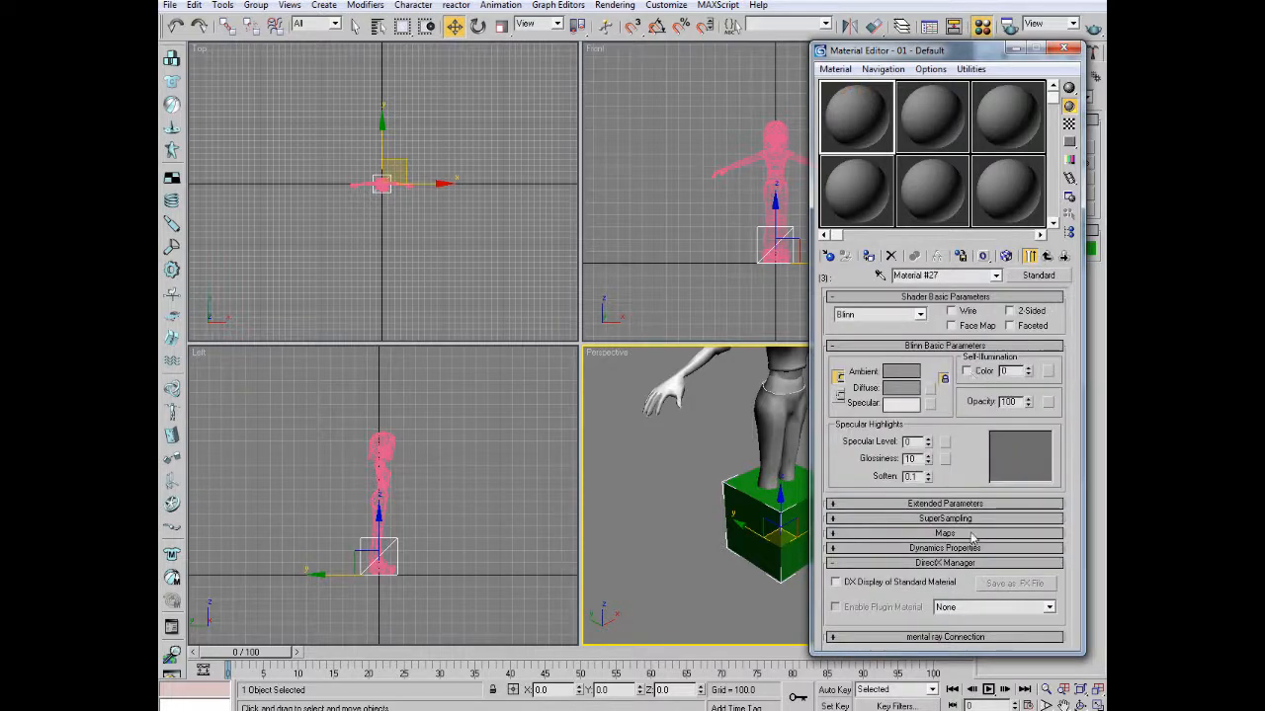
click(944, 533)
text(M)
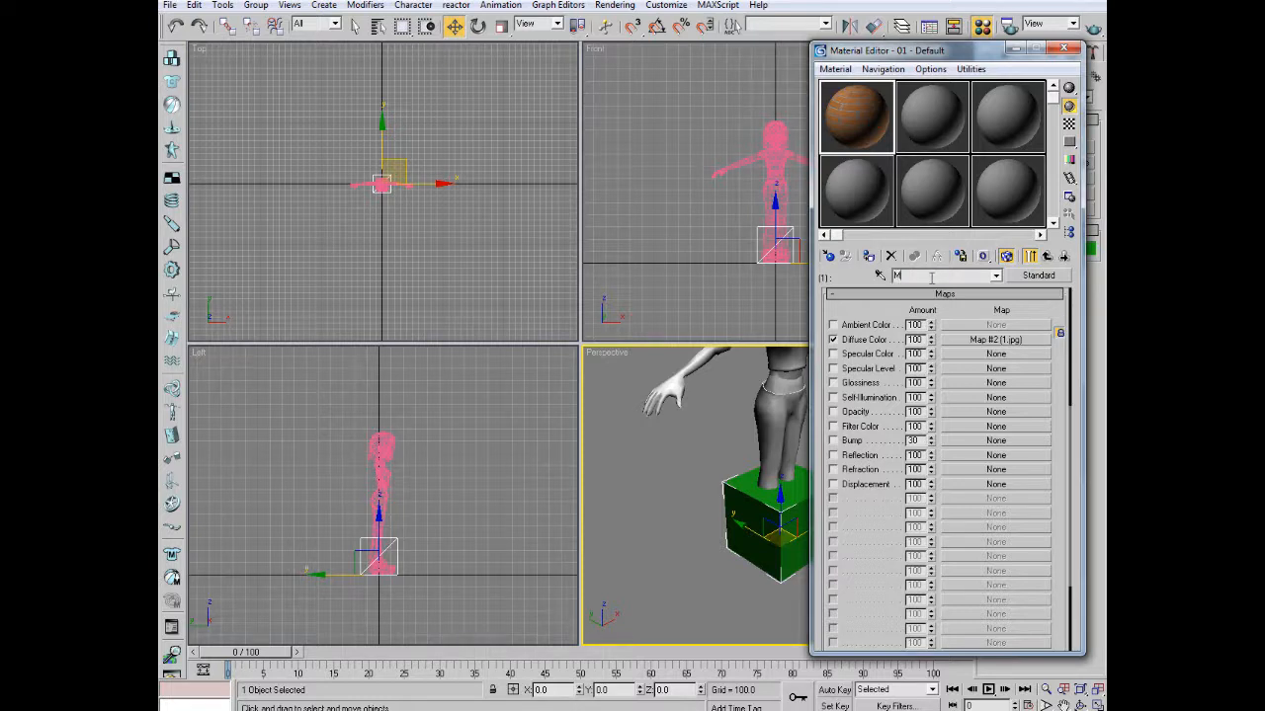
Step: Name the sub-materials (00, M01) and give the second one 2.jpg as its diffuse bitmap
text(00)
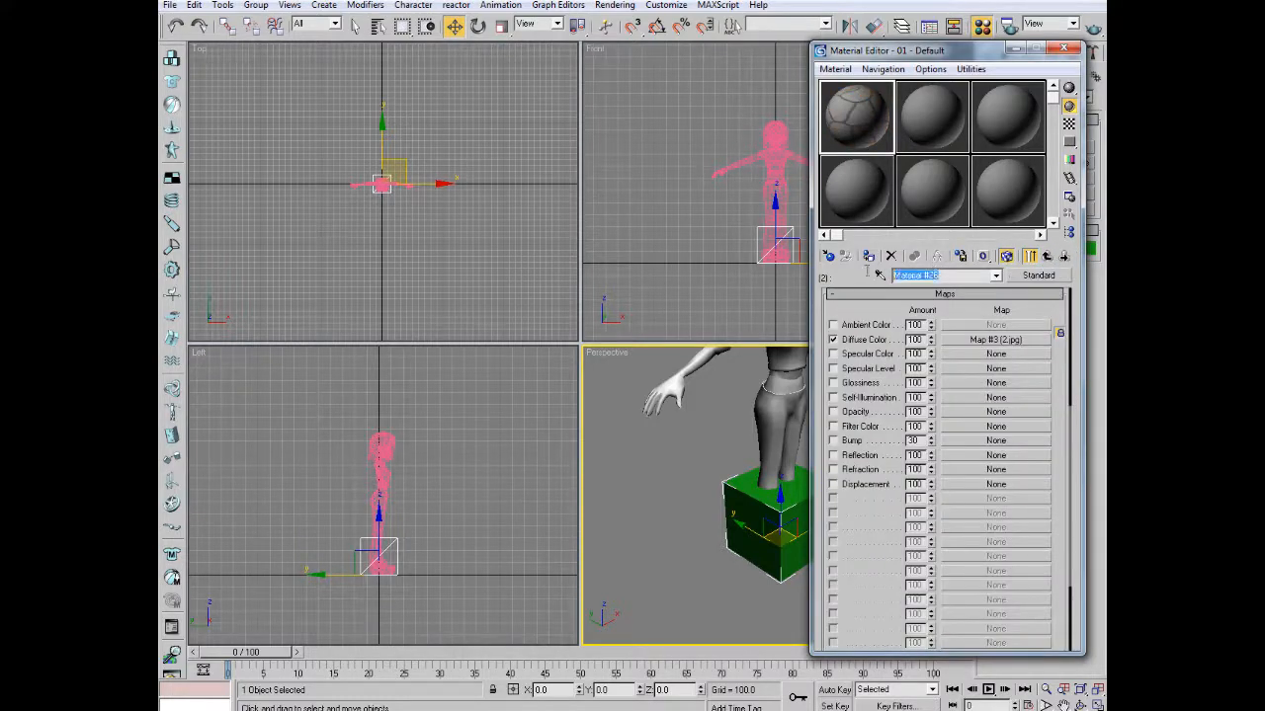
text(M01)
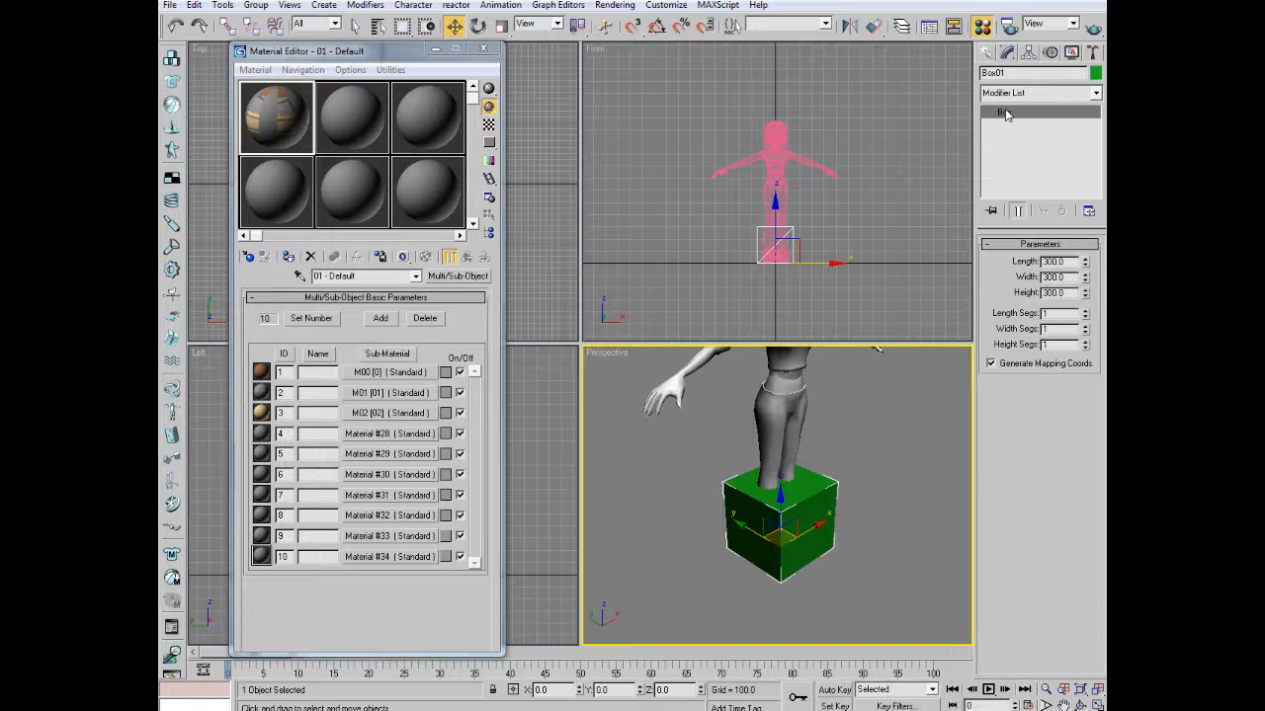
right_click(1003, 110)
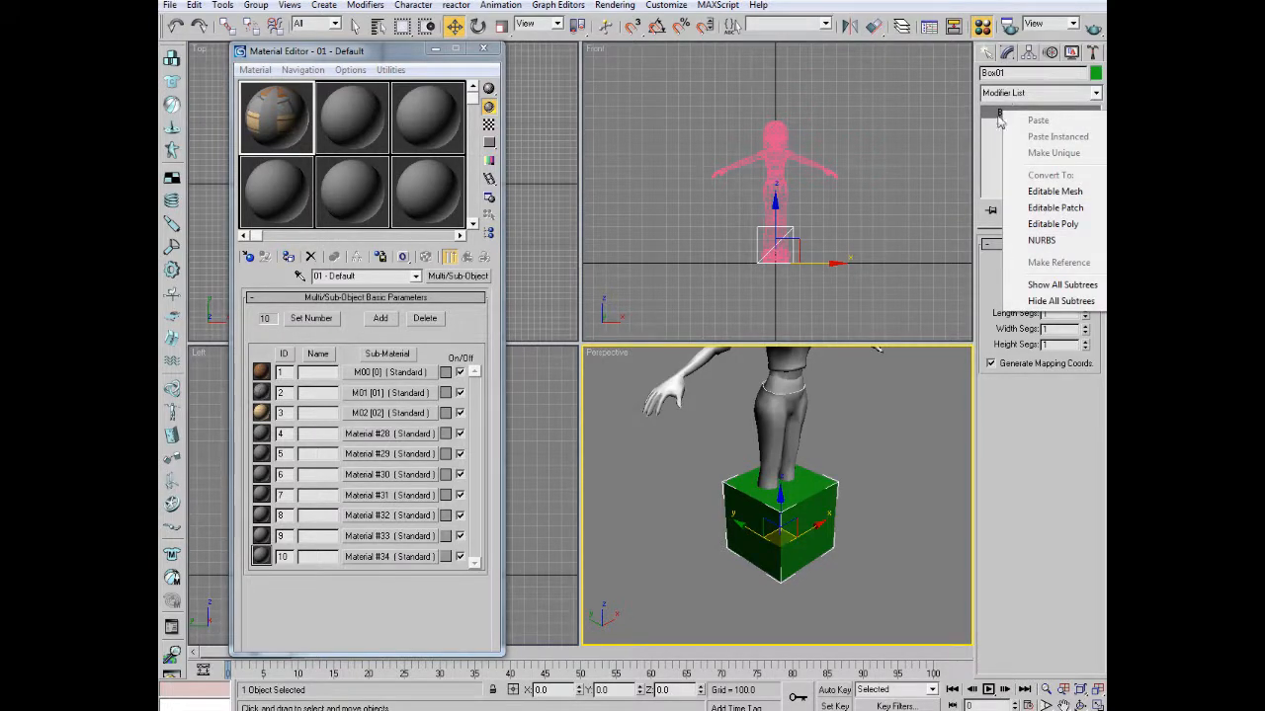
mouse_move(1055, 208)
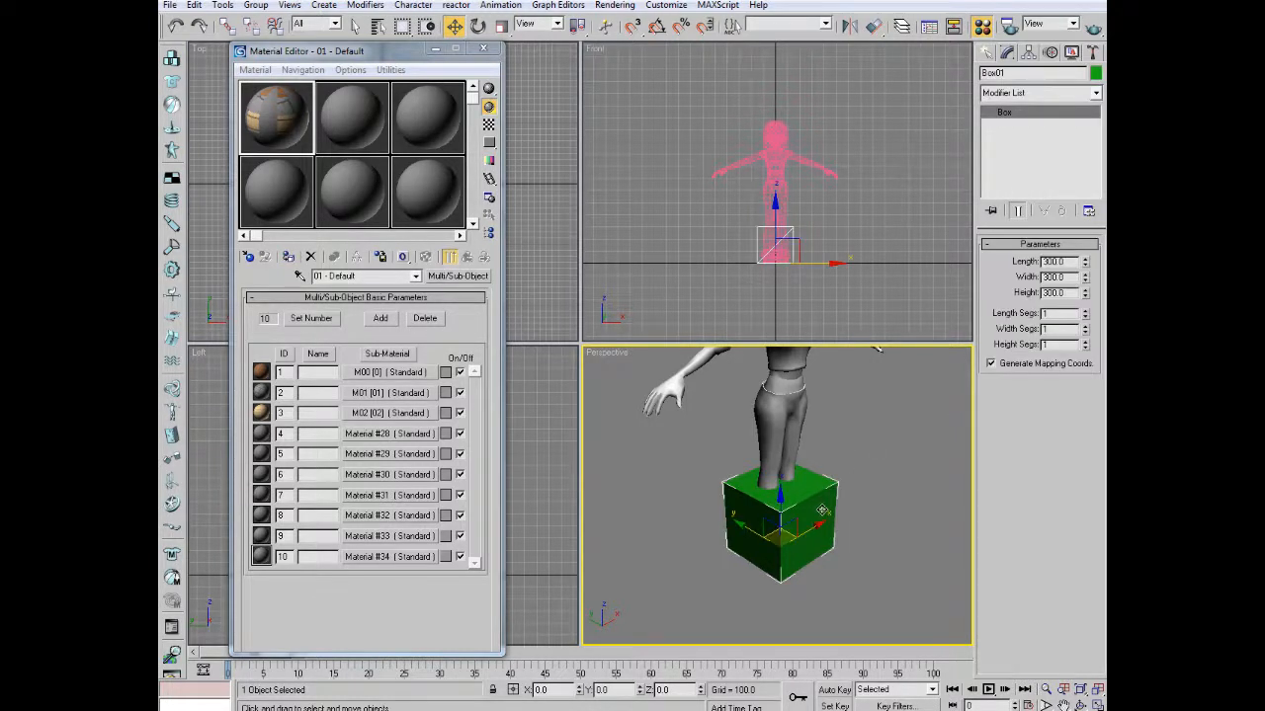
Step: Convert the box under the avatar to Editable Poly via its quad menu
right_click(820, 507)
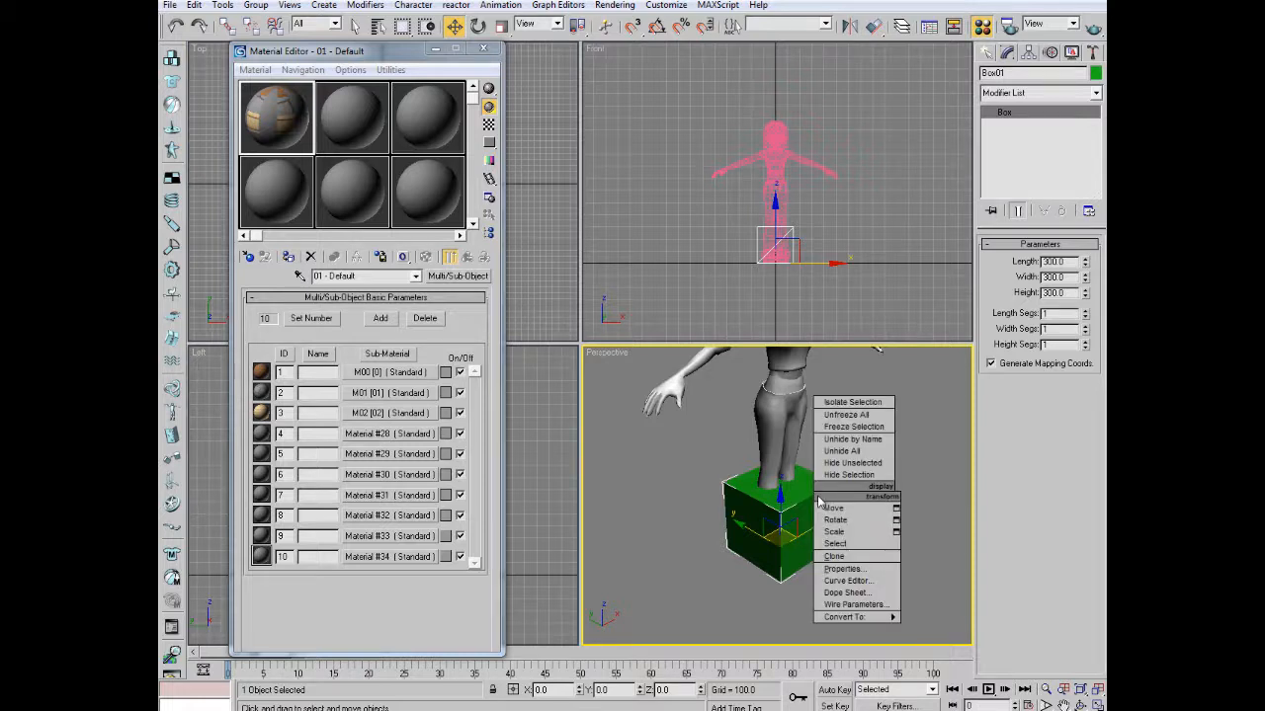
mouse_move(849, 617)
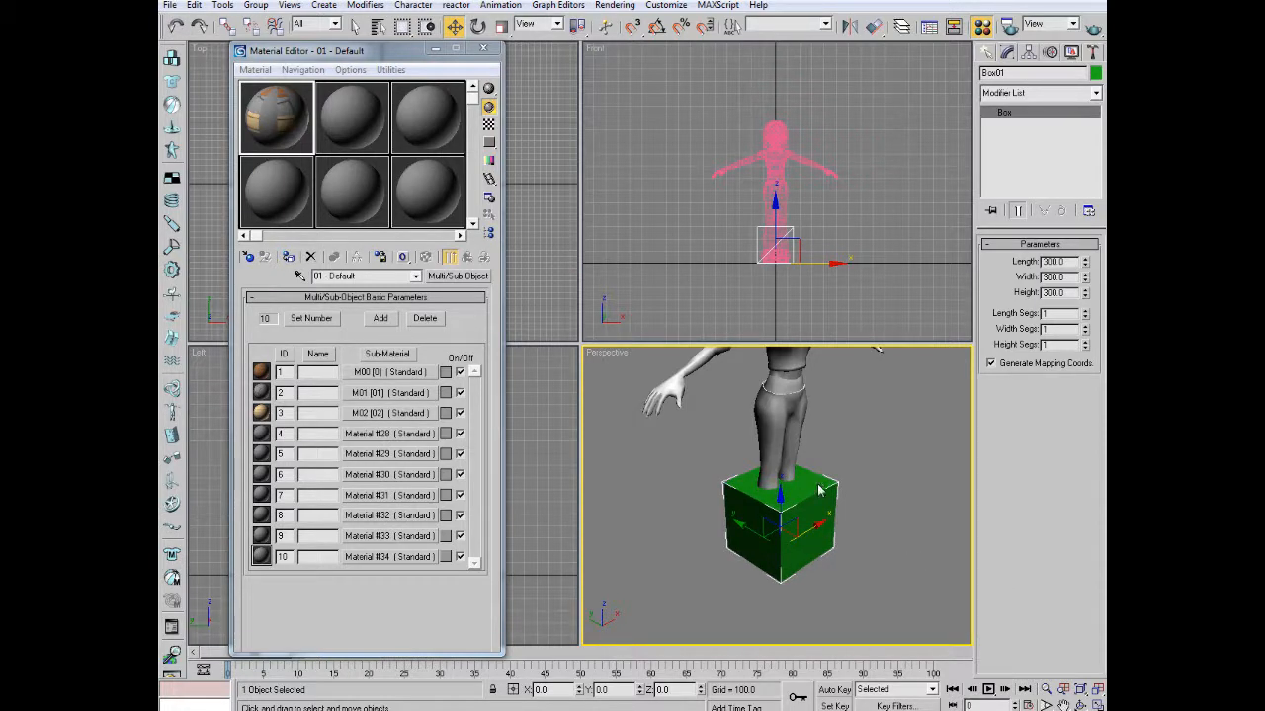
right_click(818, 490)
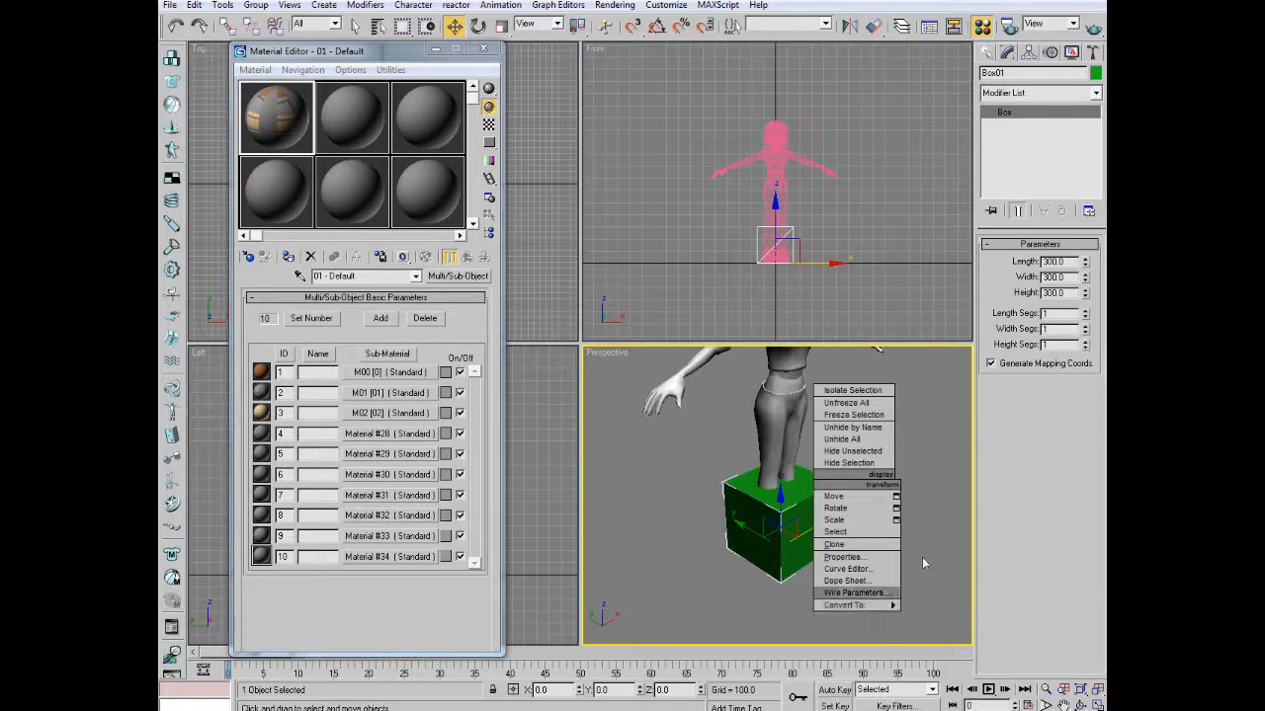
mouse_move(850, 604)
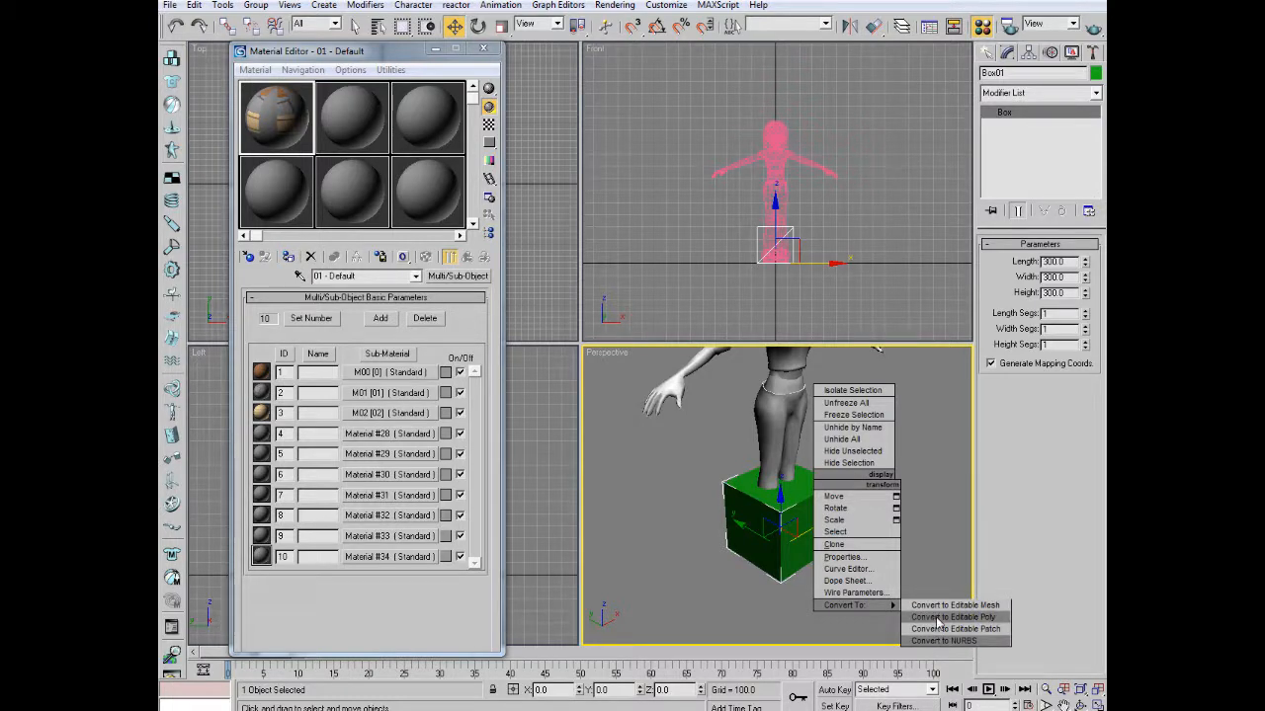
click(952, 616)
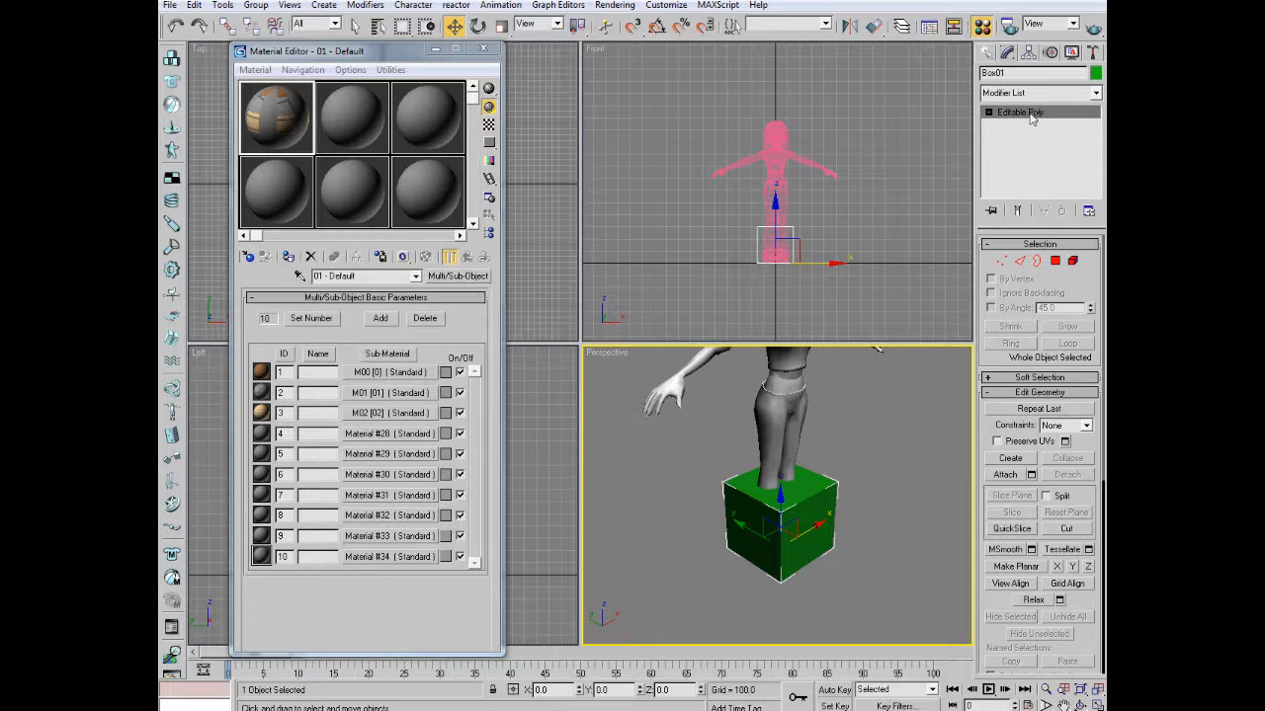
Step: Expand the Editable Poly stack and enter the Polygon sub-object level on the textured box
click(986, 111)
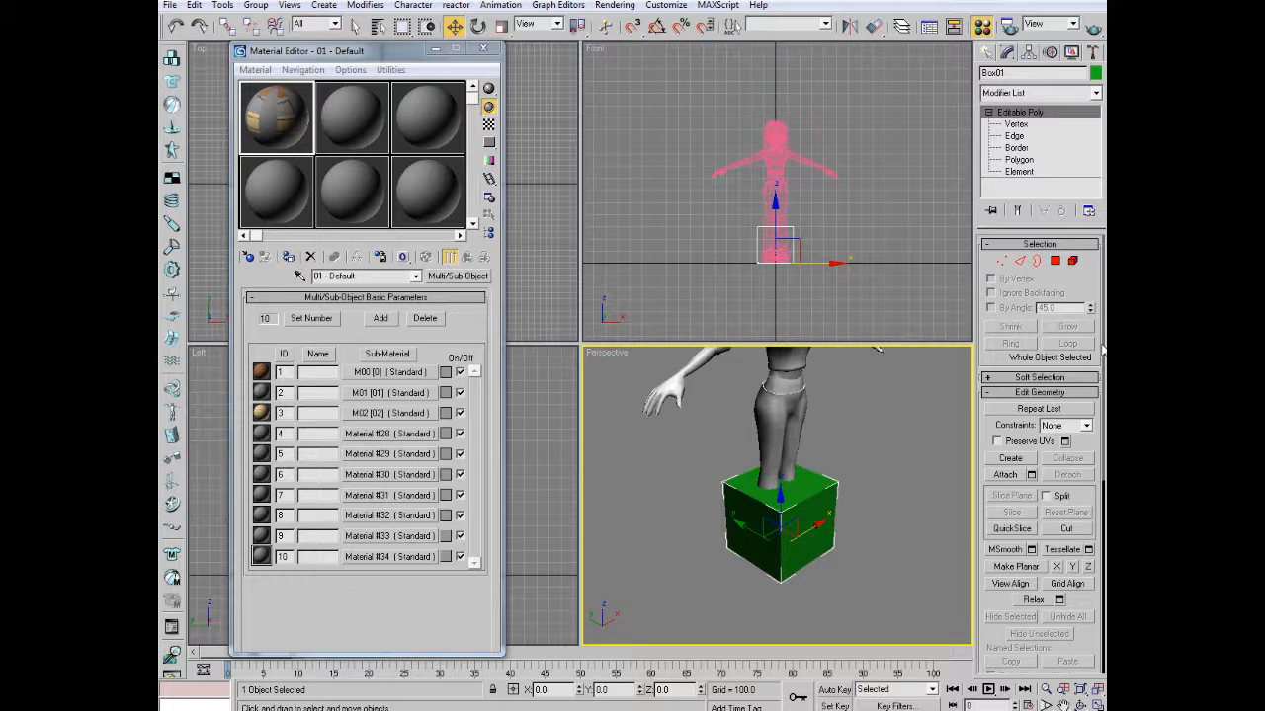
mouse_move(919, 395)
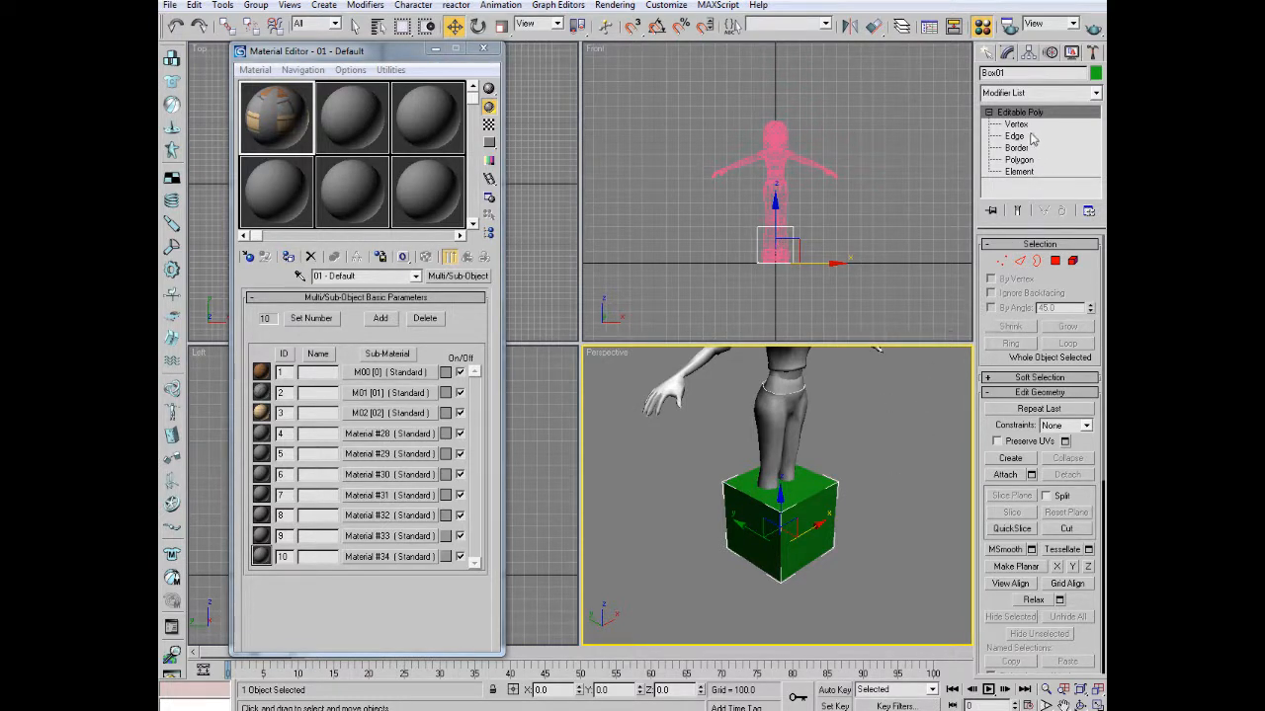
click(1015, 122)
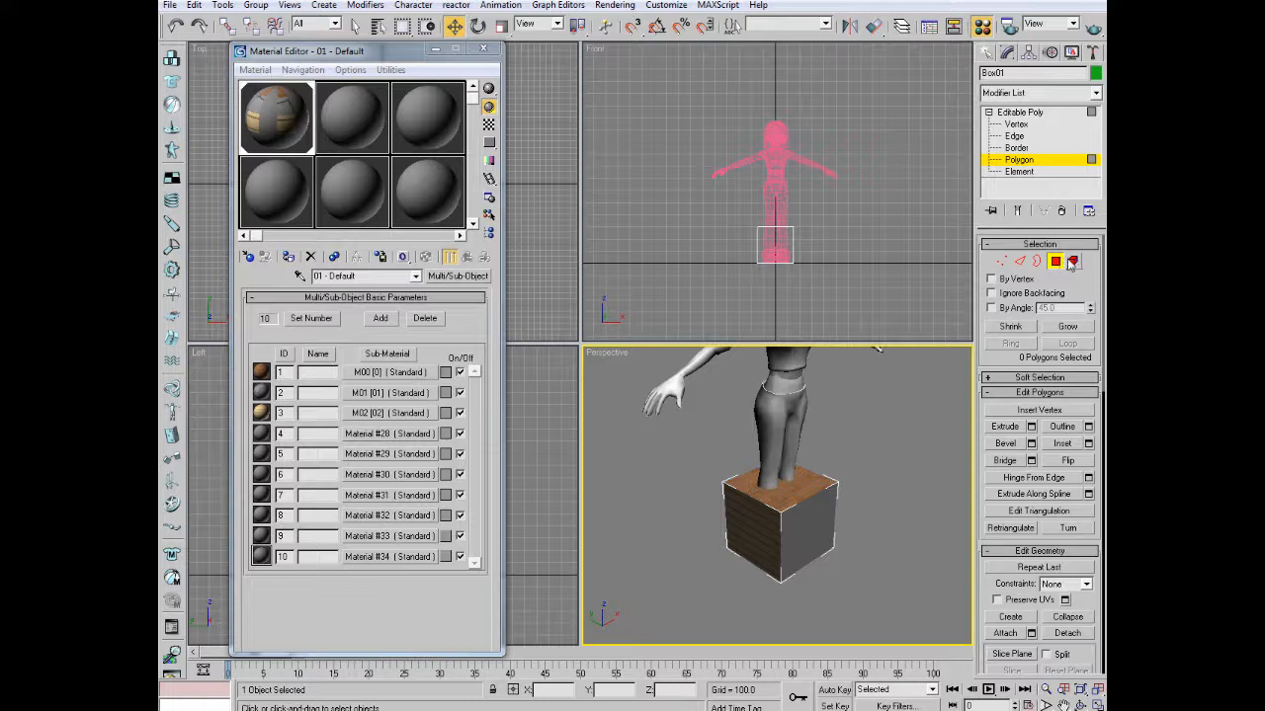
Step: Select the box as one Element and set a single material ID so every face shows wood
click(1020, 170)
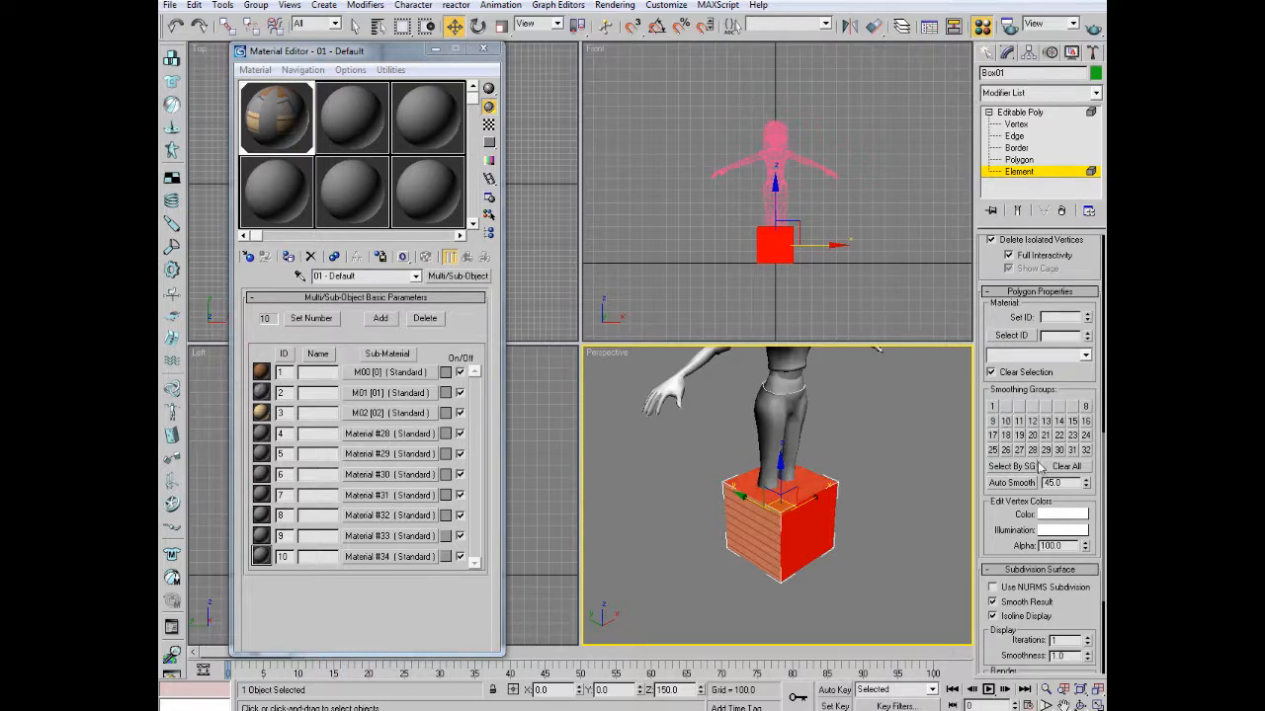
click(1069, 467)
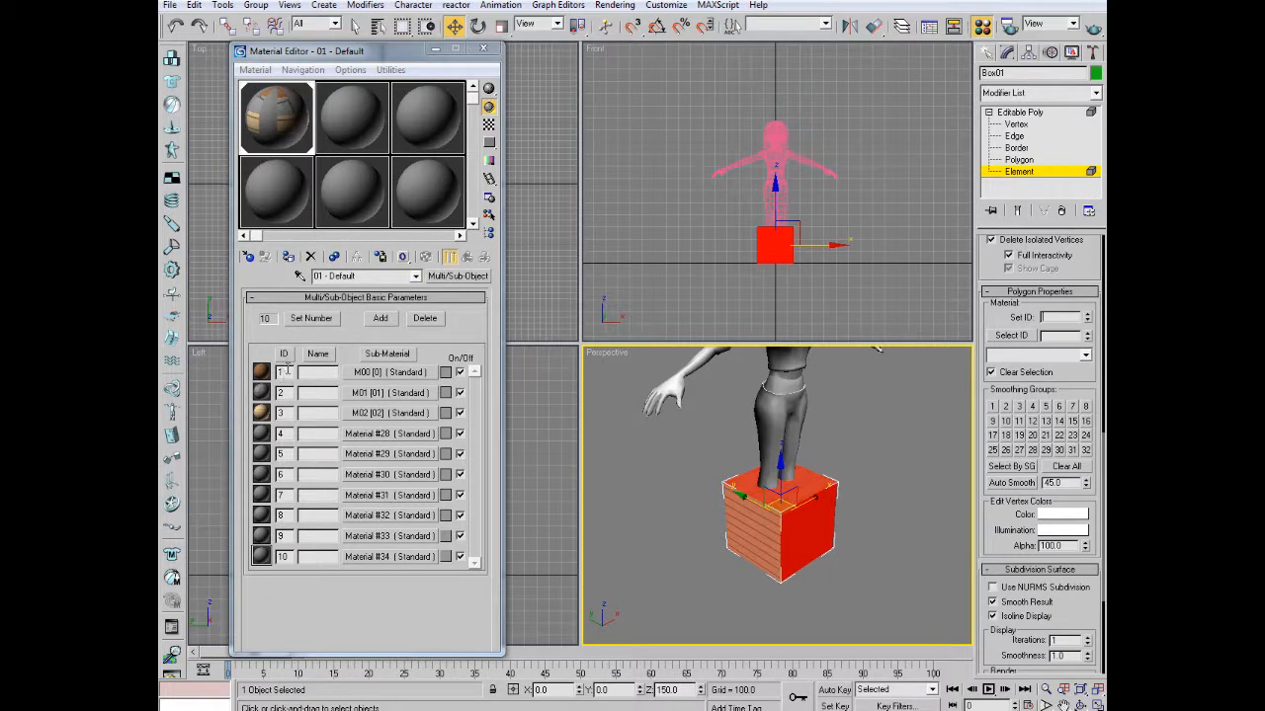
mouse_move(283, 536)
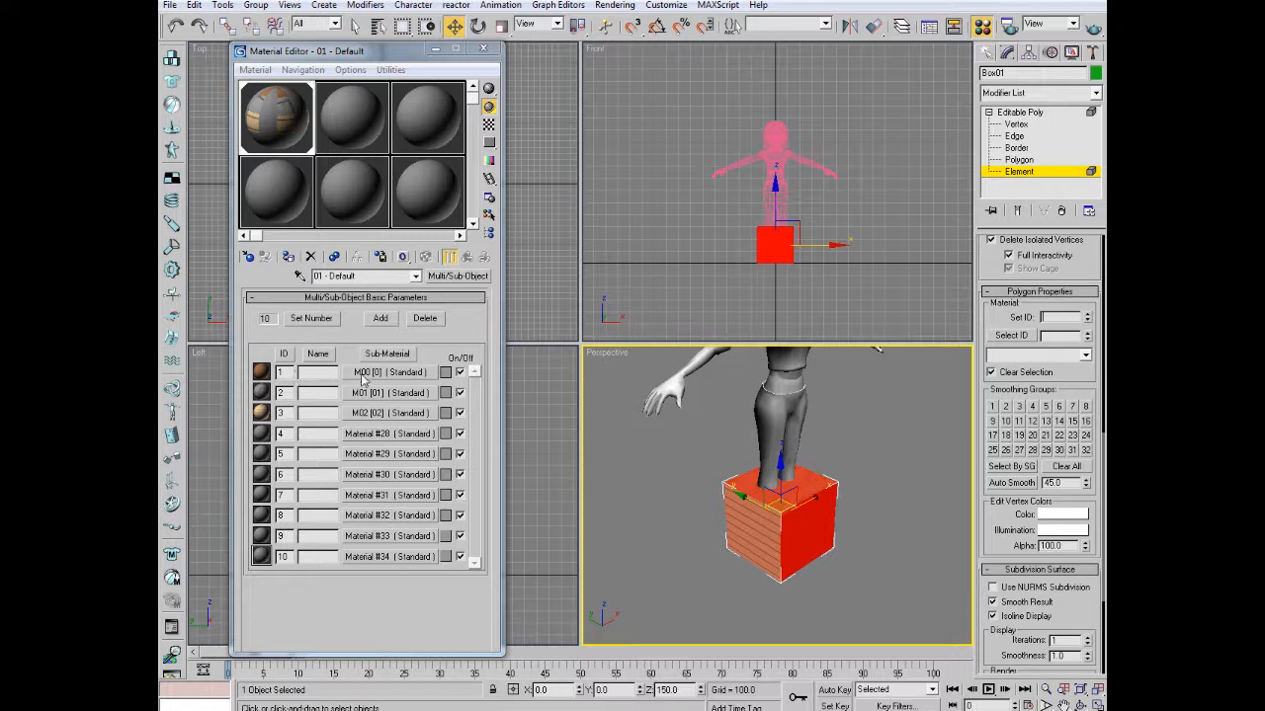
click(316, 371)
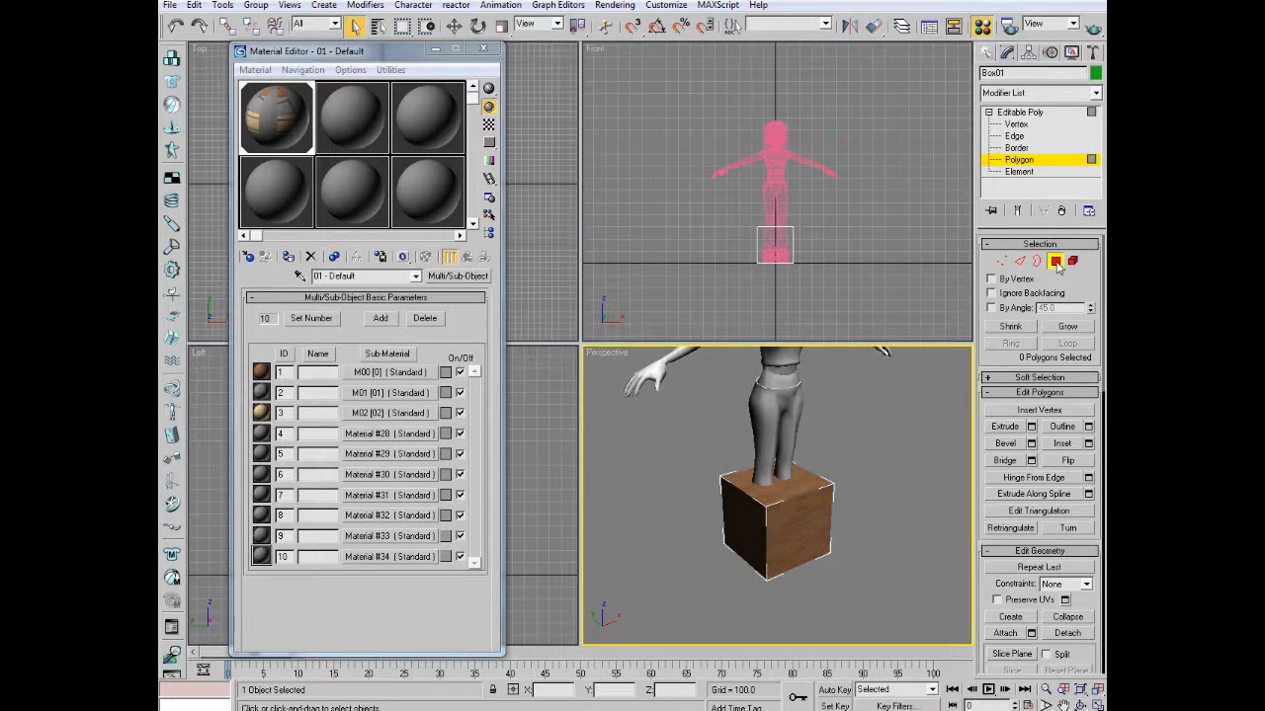
Step: Give a front polygon a different material ID for stone and orbit to check the other faces
click(807, 529)
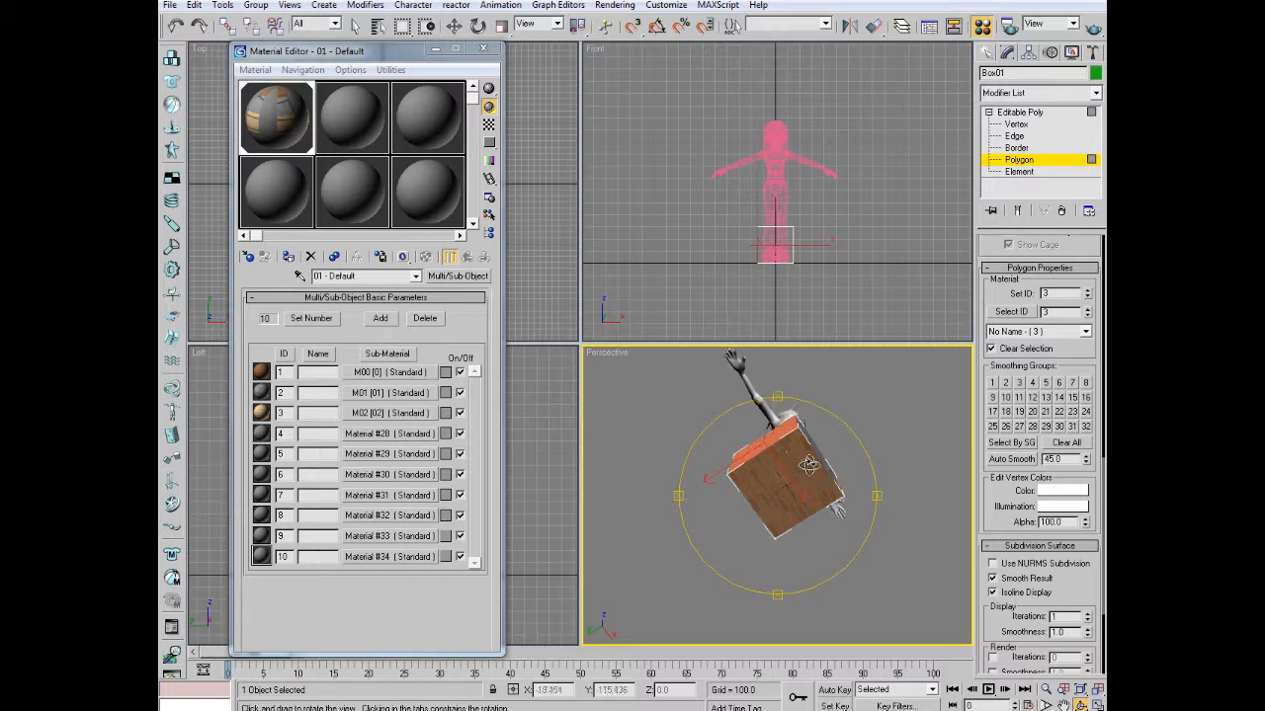
drag(810, 465, 790, 524)
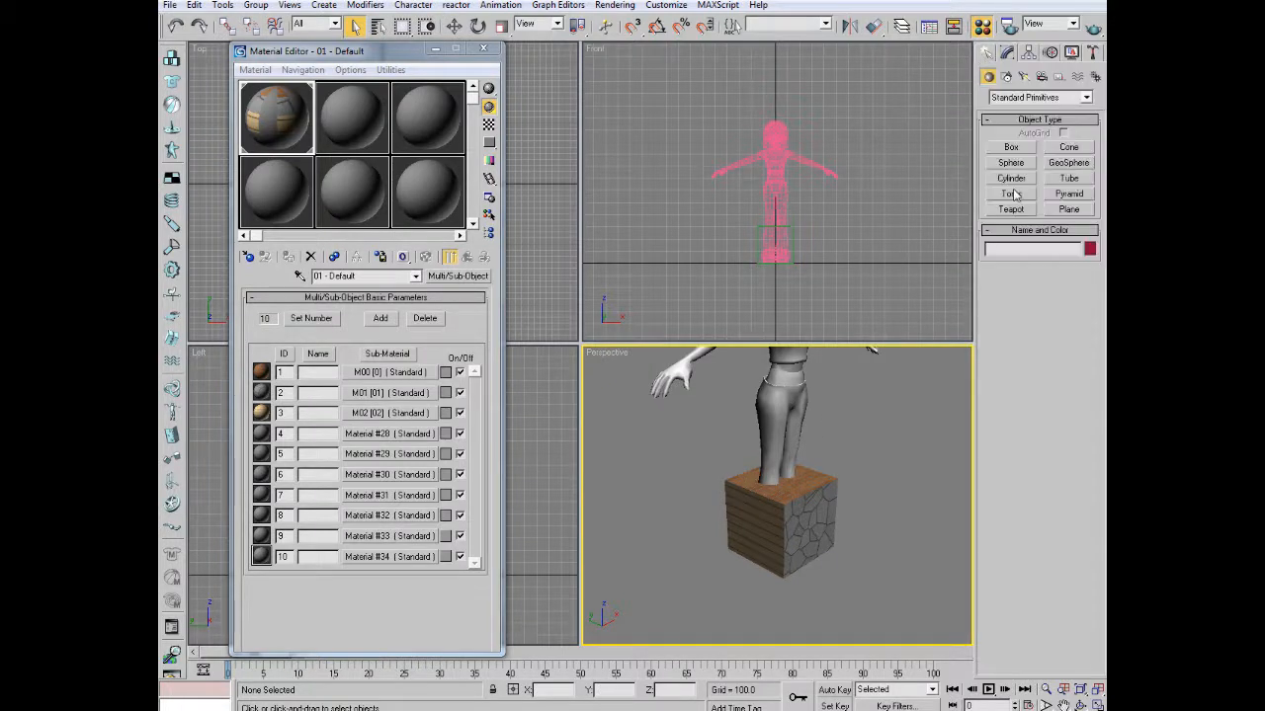
Step: Drag out a second flatter box beside the first and convert it to Editable Poly
click(1008, 146)
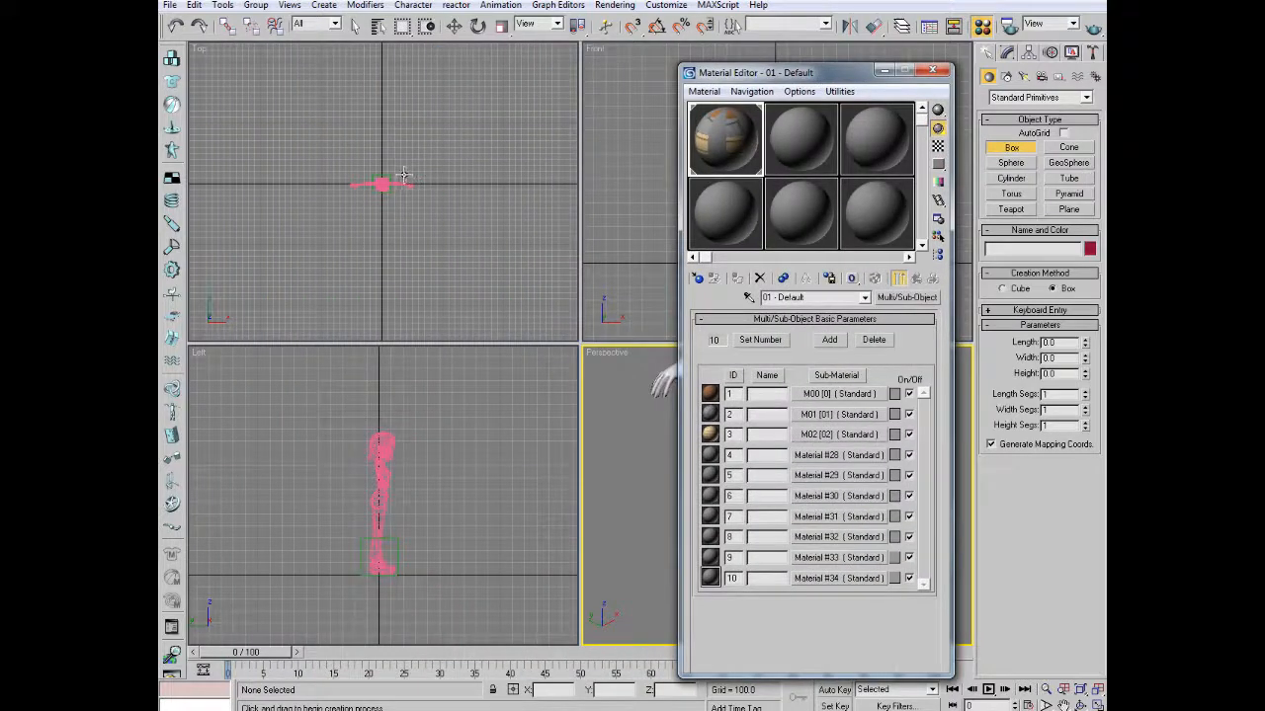
drag(385, 186, 419, 189)
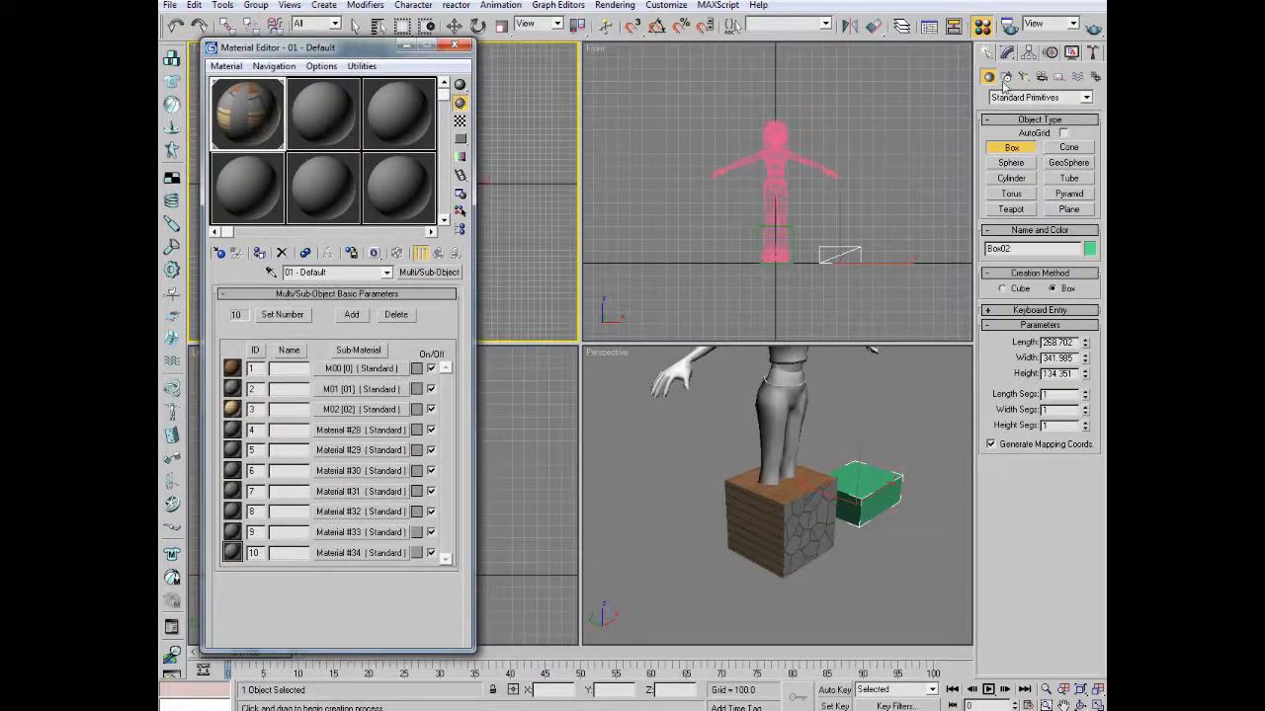
click(1095, 93)
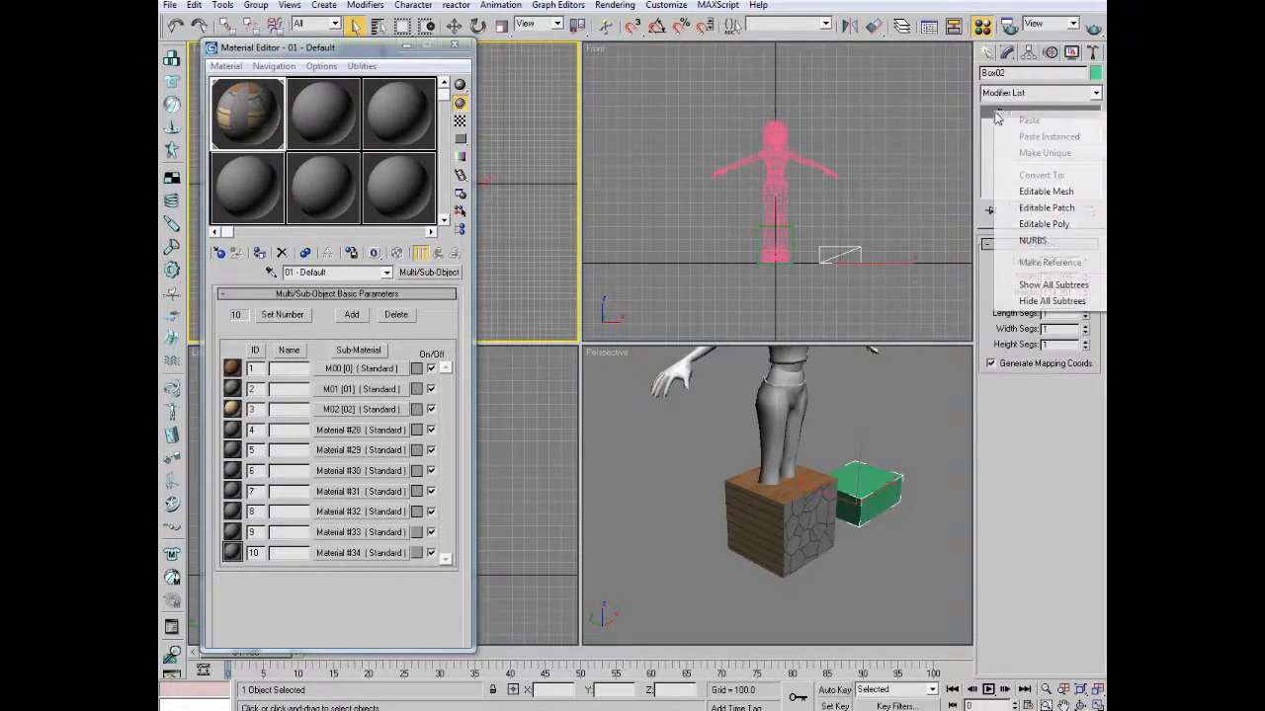
mouse_move(1039, 208)
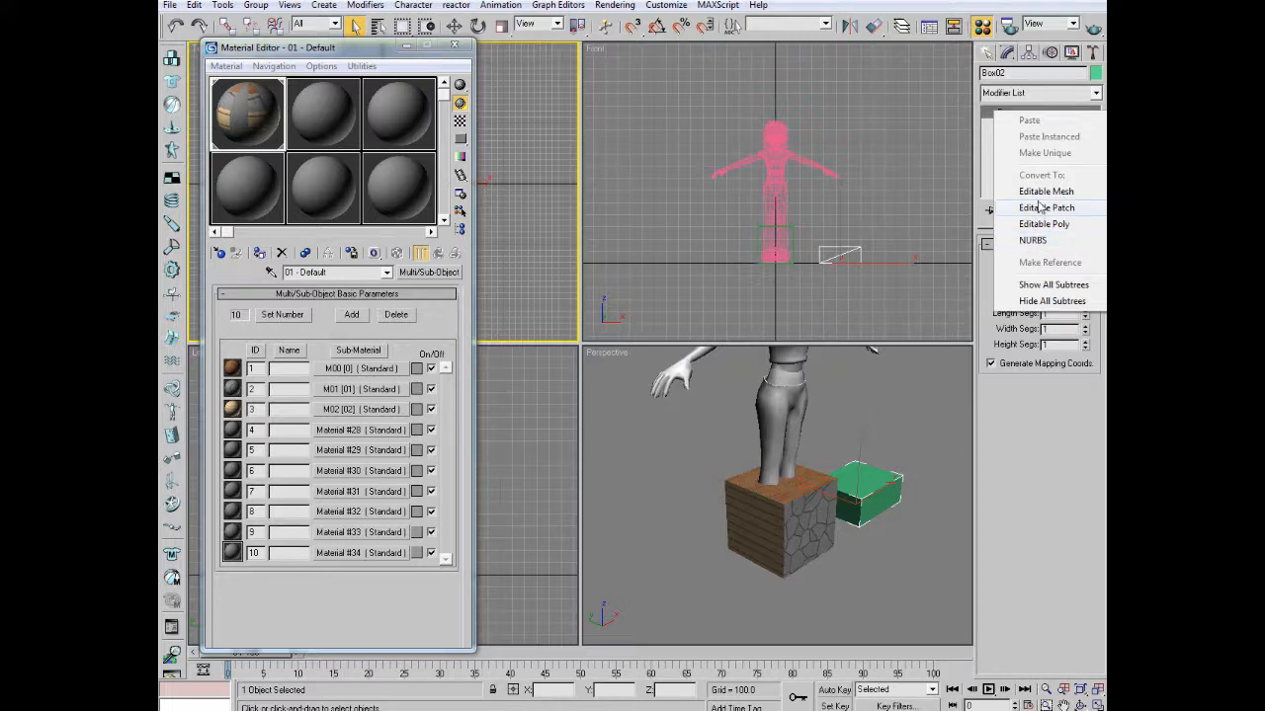
click(1043, 223)
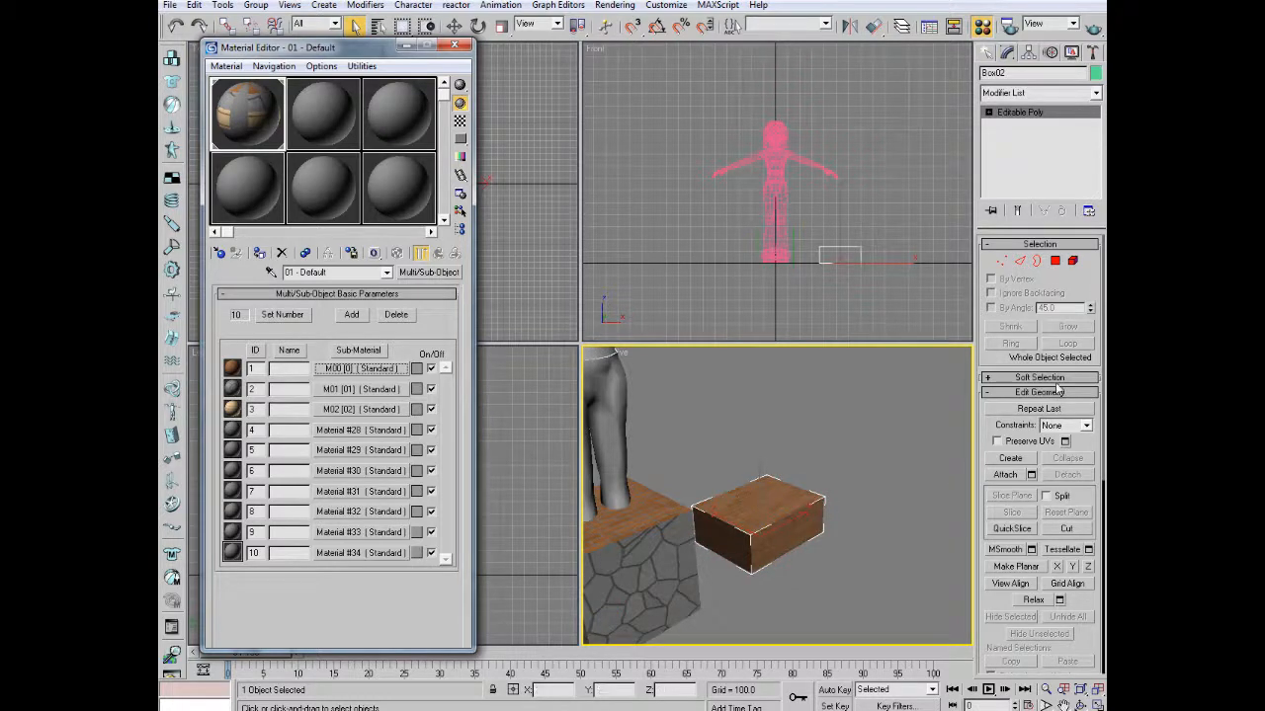
Step: At Polygon level, select the side faces and give them the red-brick material ID, orbiting to check
click(1055, 260)
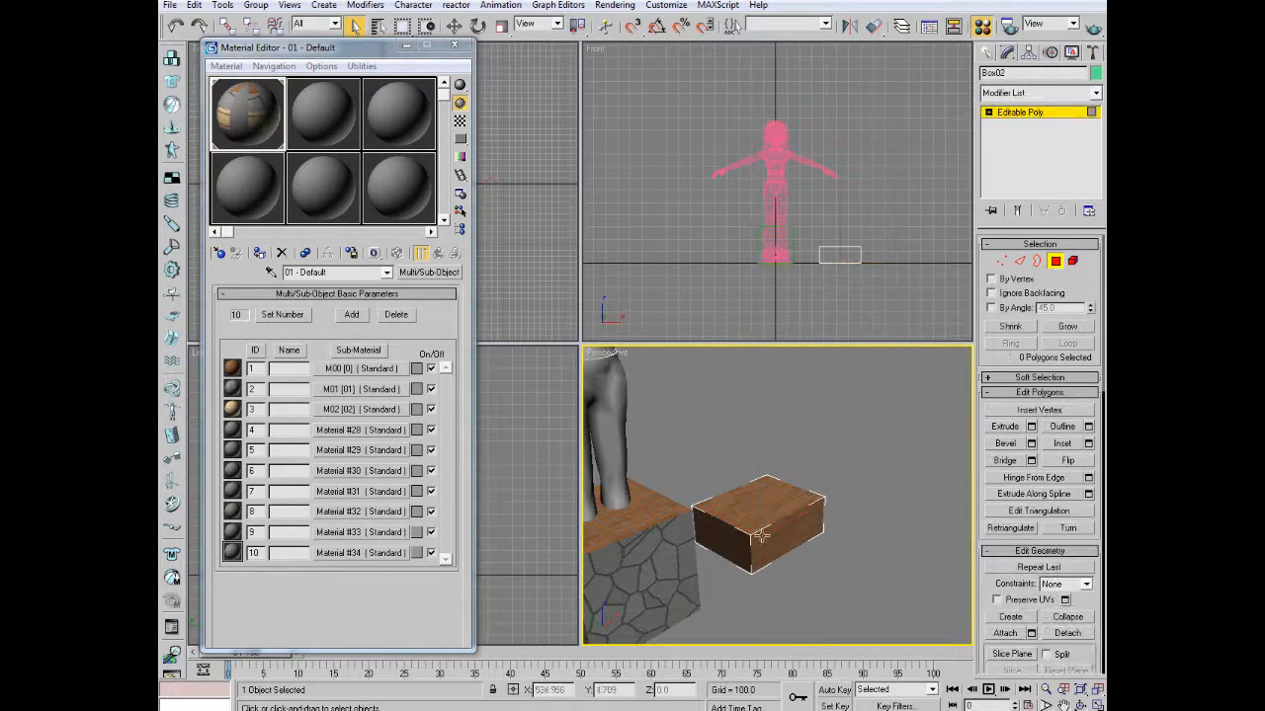
click(760, 534)
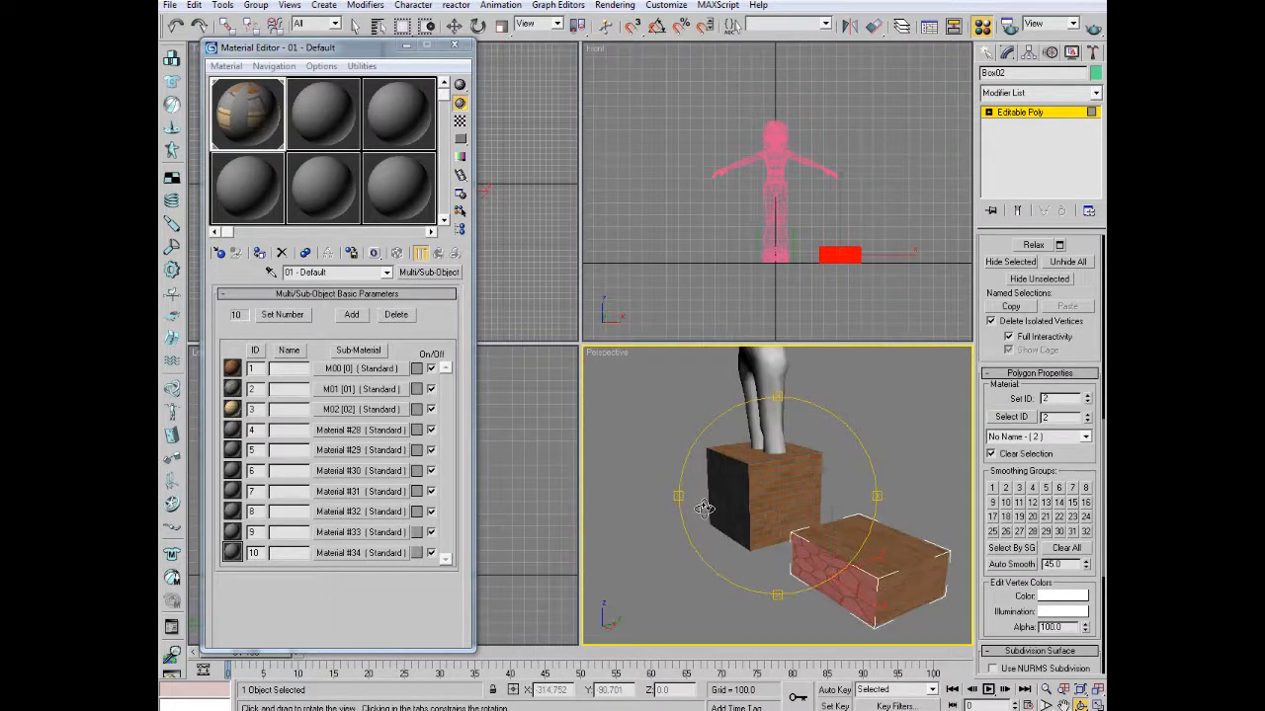
drag(703, 510, 838, 521)
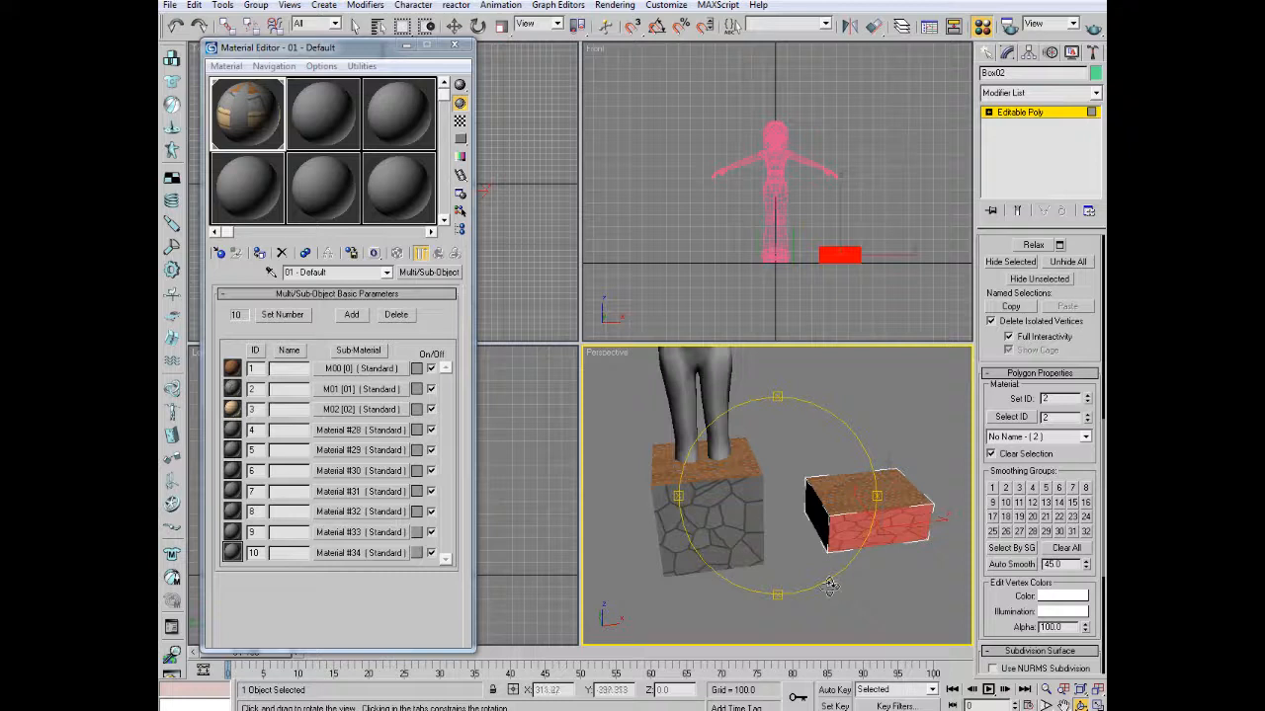
drag(830, 589, 771, 510)
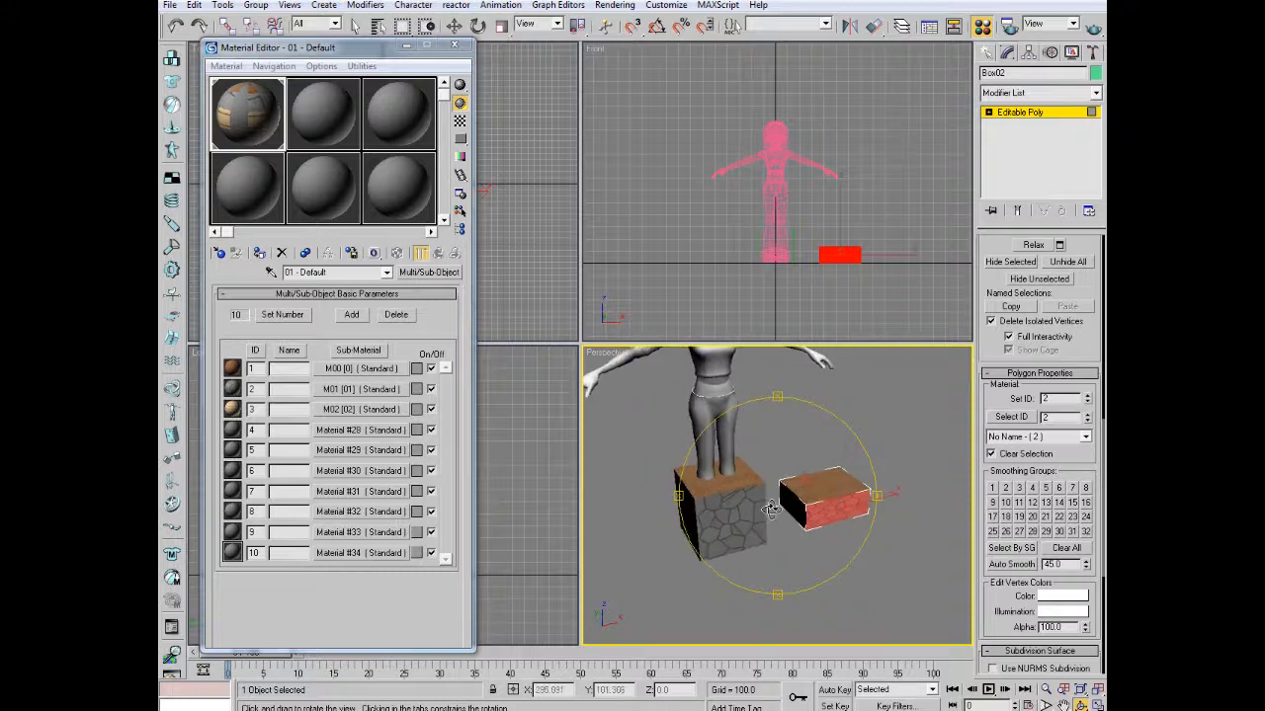